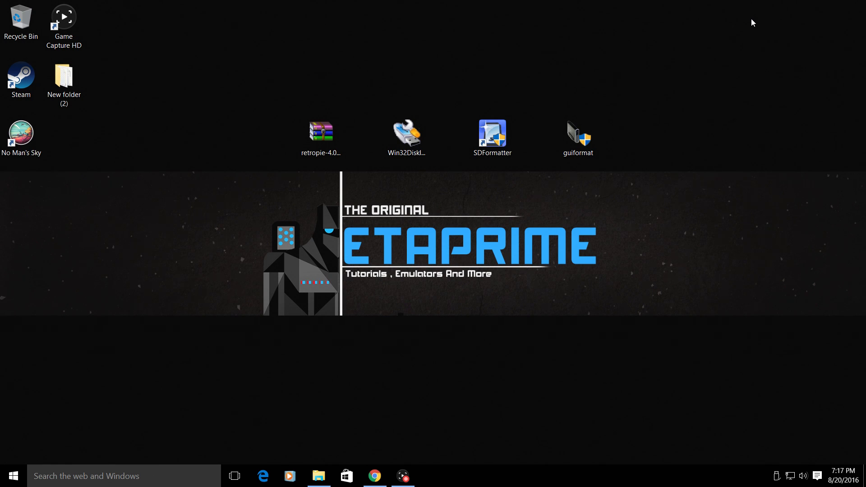
mouse_move(472, 355)
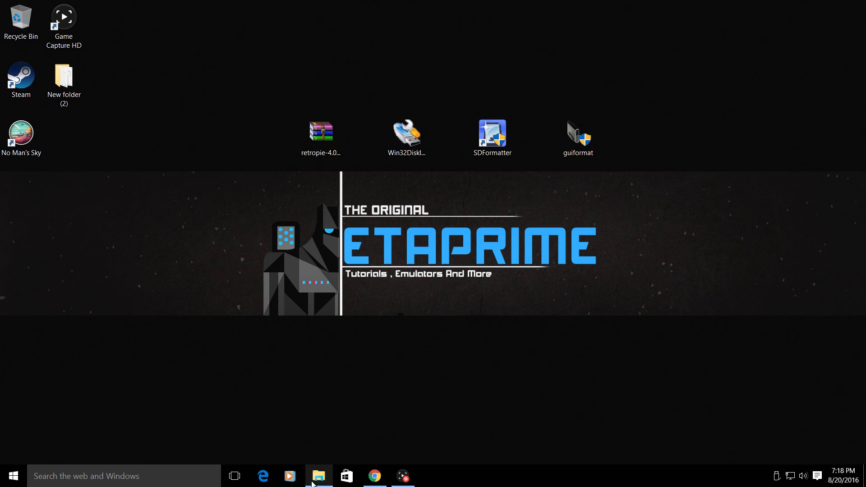
Step: Check the empty SD card drive, then return to the RetroPie download page scrolled to the Raspberry Pi image buttons
left_click(319, 477)
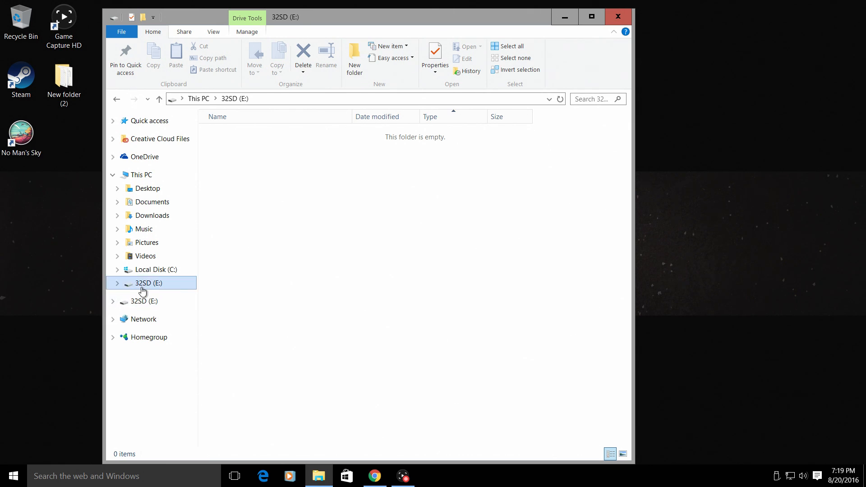
mouse_move(146, 290)
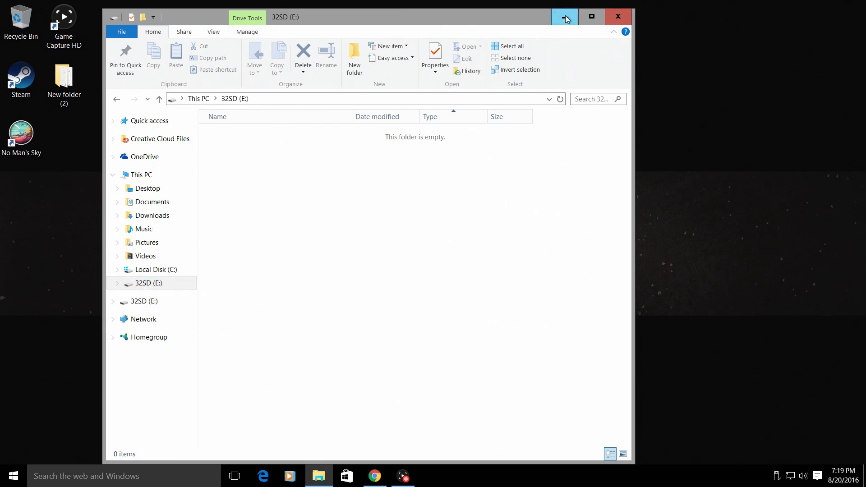
left_click(564, 16)
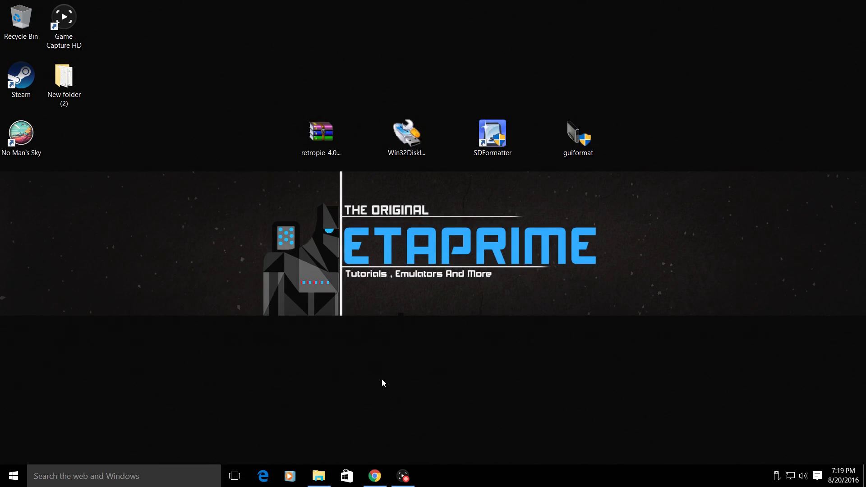
mouse_move(413, 422)
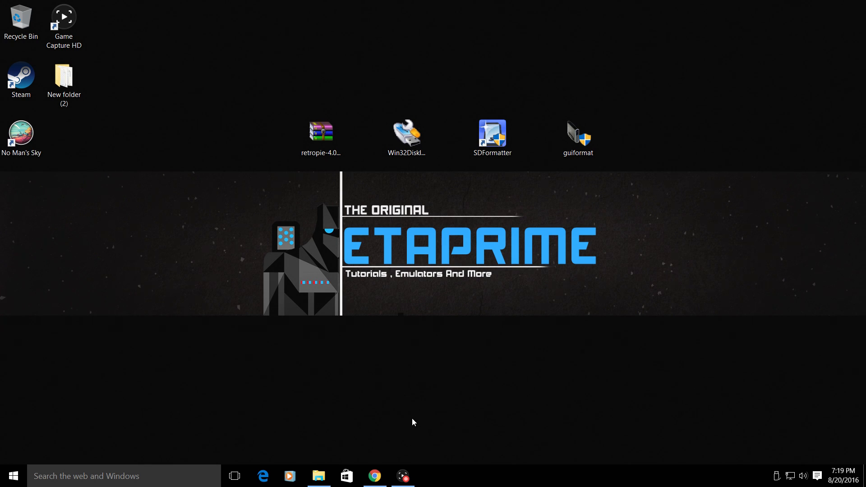
left_click(374, 476)
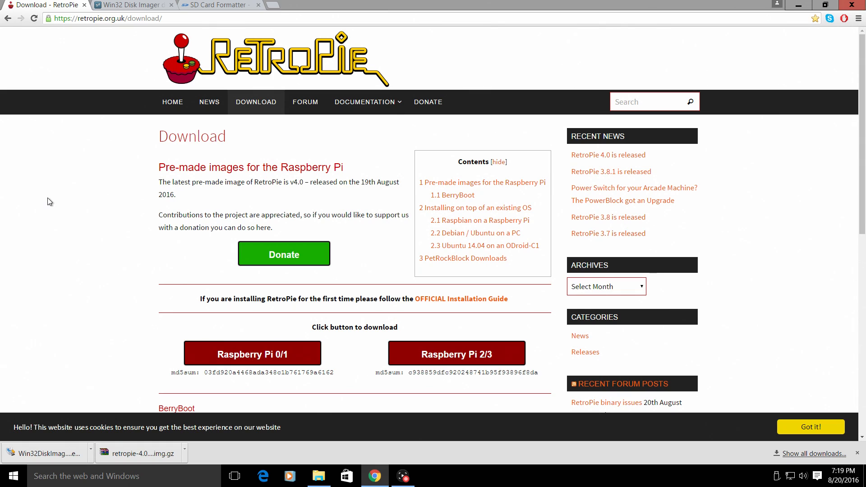
mouse_move(305, 69)
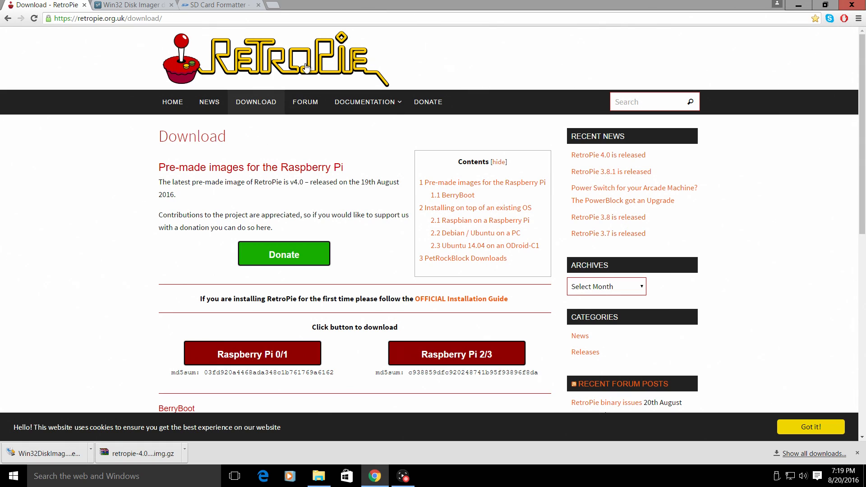
mouse_move(115, 28)
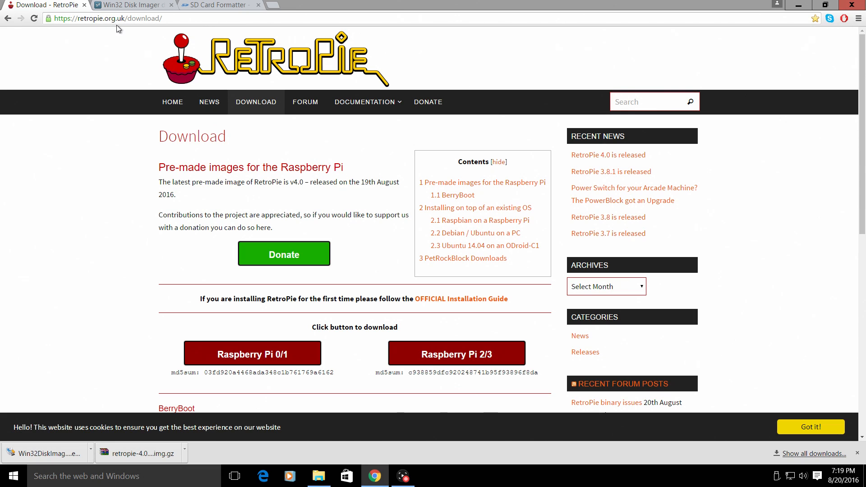
scroll("down", 3)
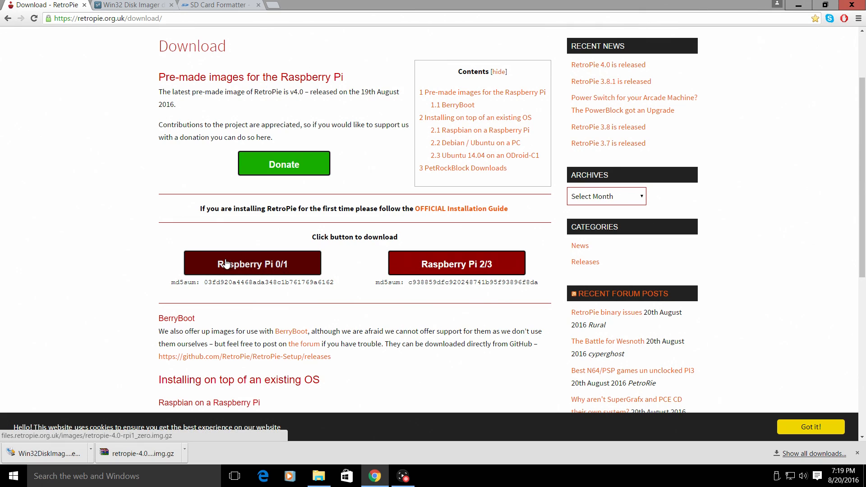
mouse_move(256, 255)
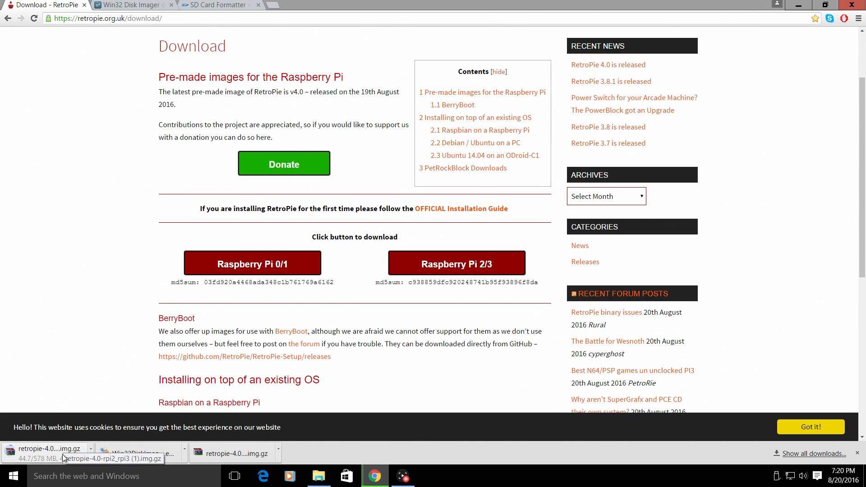
Step: Switch to the Win32 Disk Imager SourceForge project page while the RetroPie image downloads
left_click(131, 4)
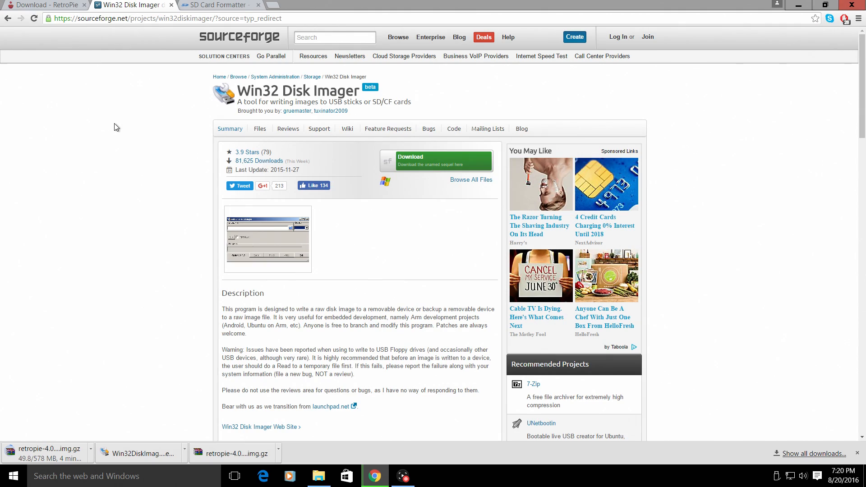
mouse_move(419, 265)
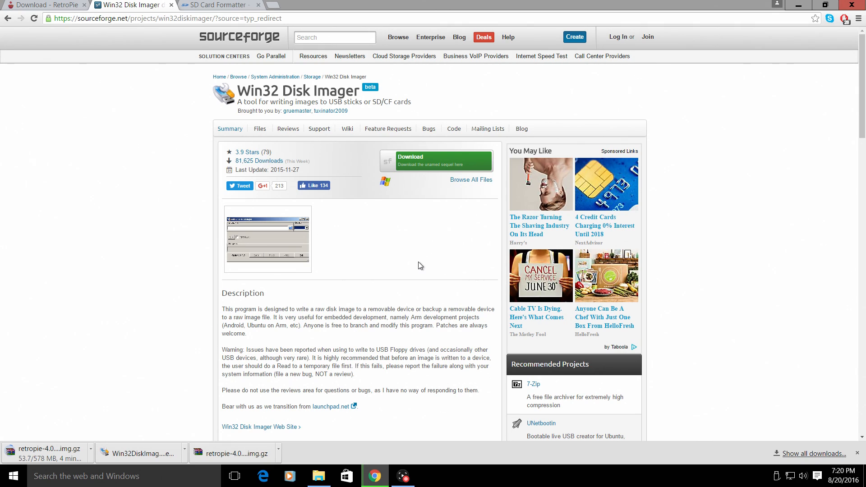
mouse_move(431, 211)
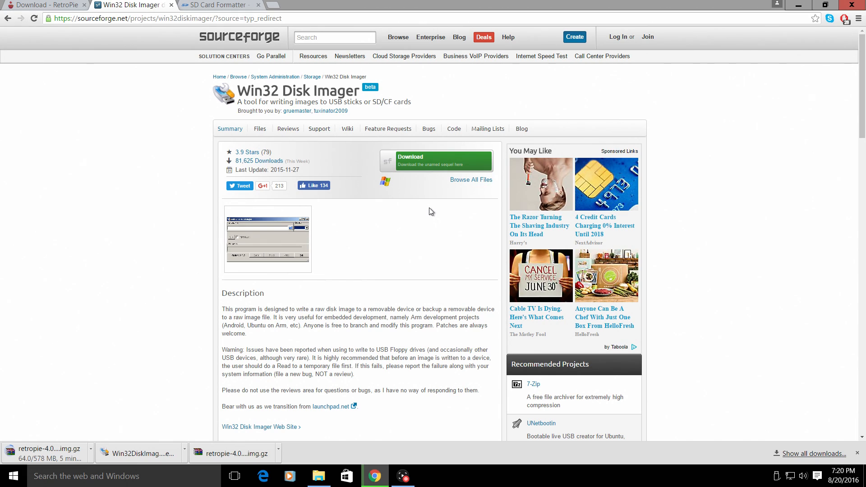
mouse_move(445, 169)
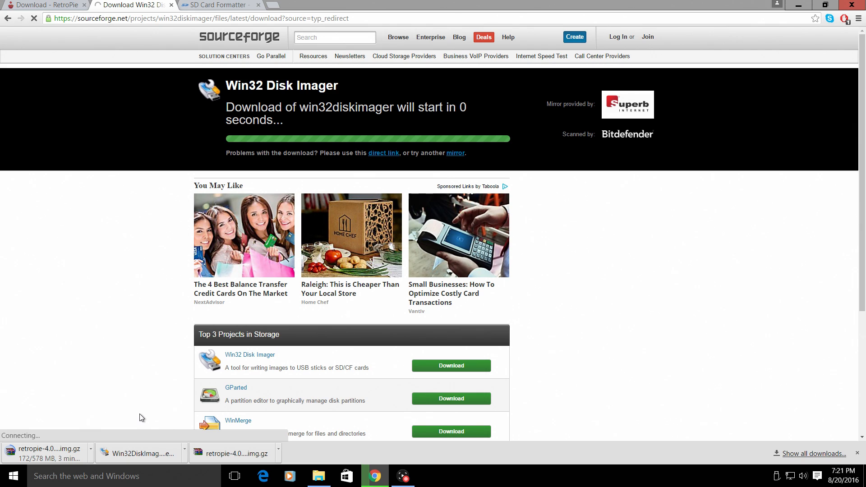
mouse_move(145, 41)
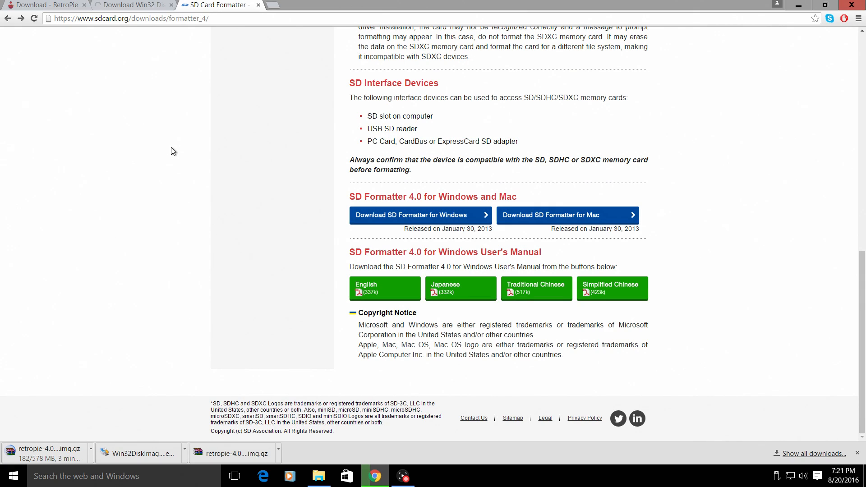
Step: Reach the SD Association's SD Formatter for Windows download page with its license agreement
scroll("up", 3)
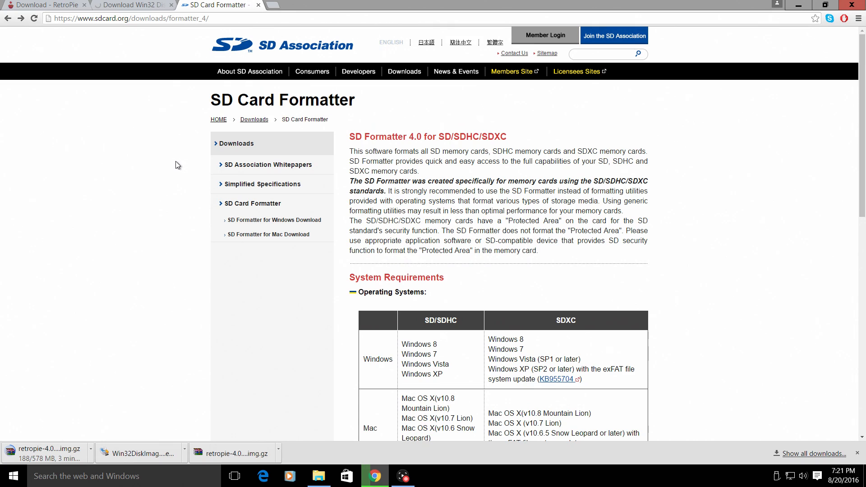
mouse_move(439, 100)
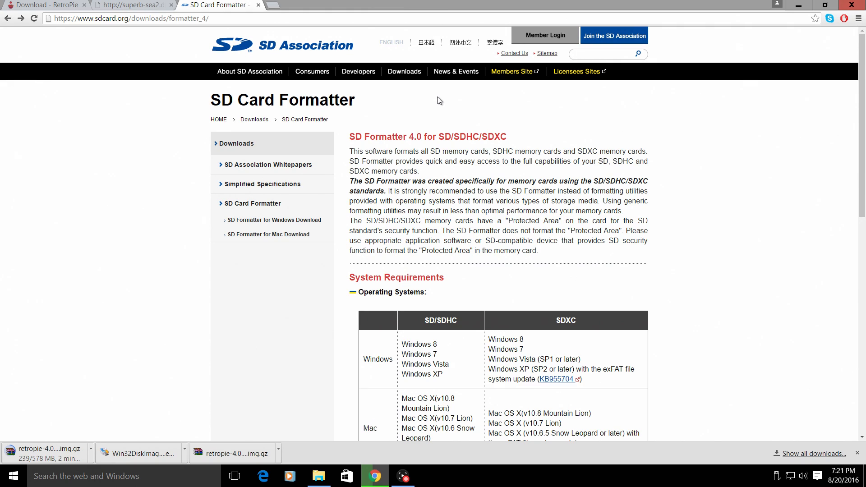
mouse_move(535, 180)
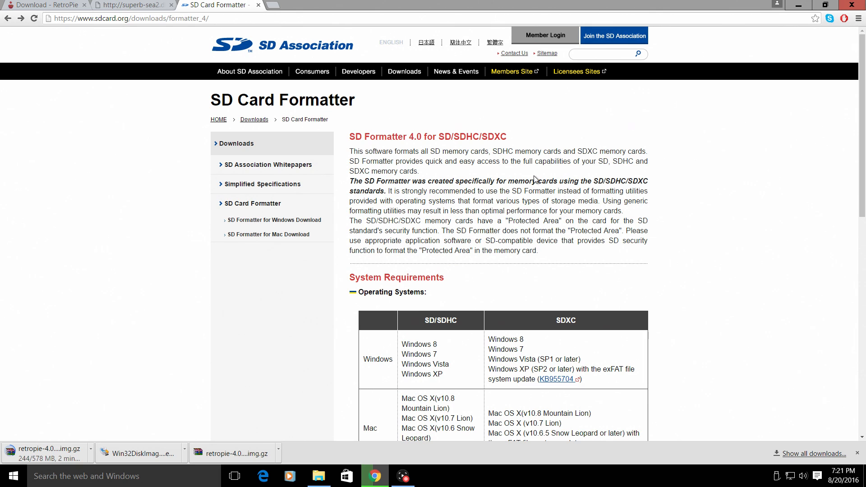
scroll("down", 3)
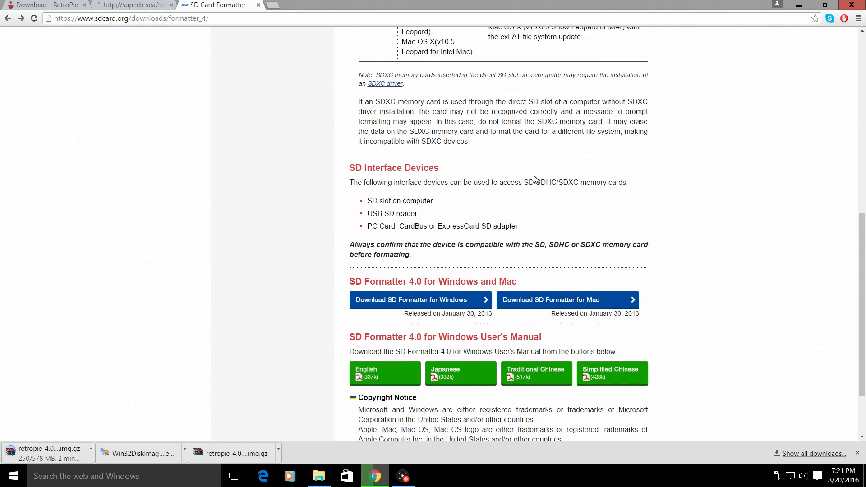
scroll("down", 3)
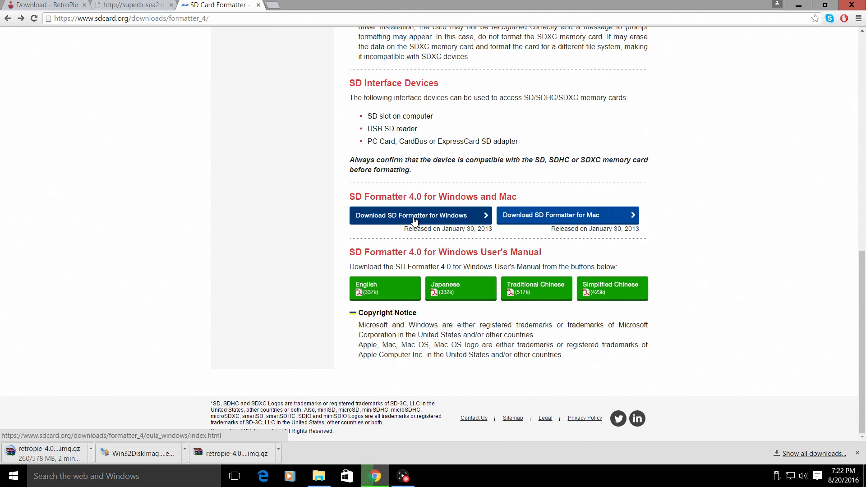
left_click(412, 215)
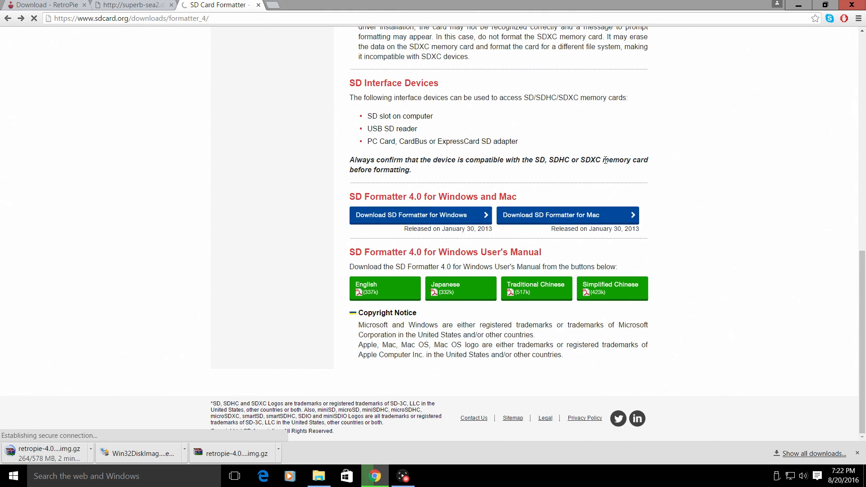
left_click(418, 215)
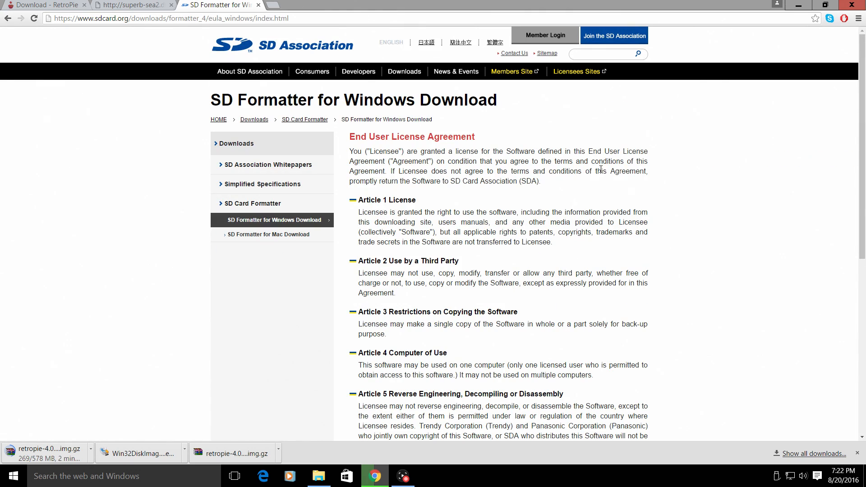
mouse_move(92, 77)
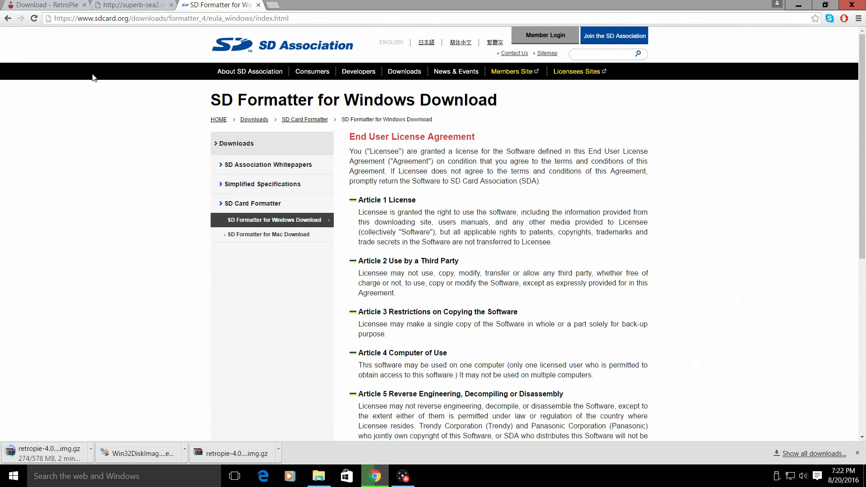
mouse_move(285, 60)
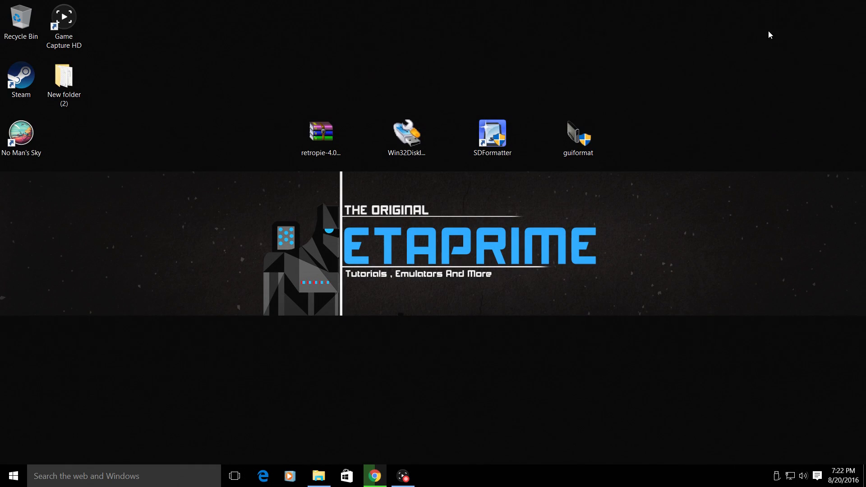
left_click(321, 131)
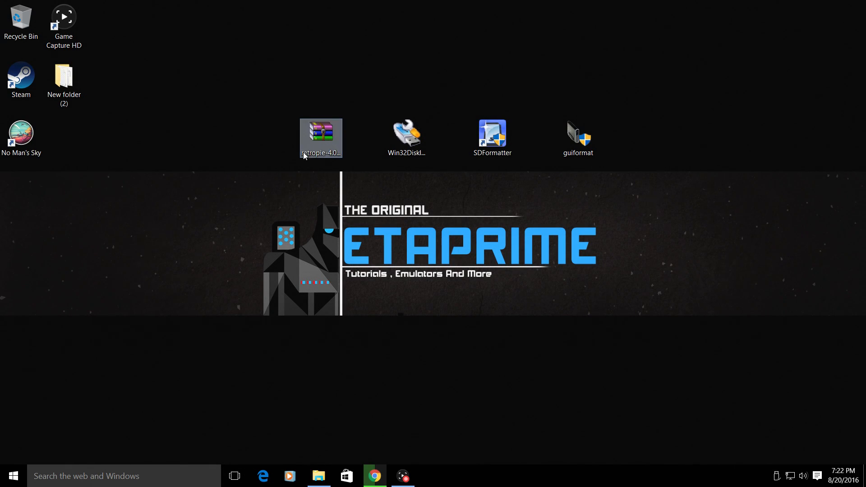
left_click(406, 135)
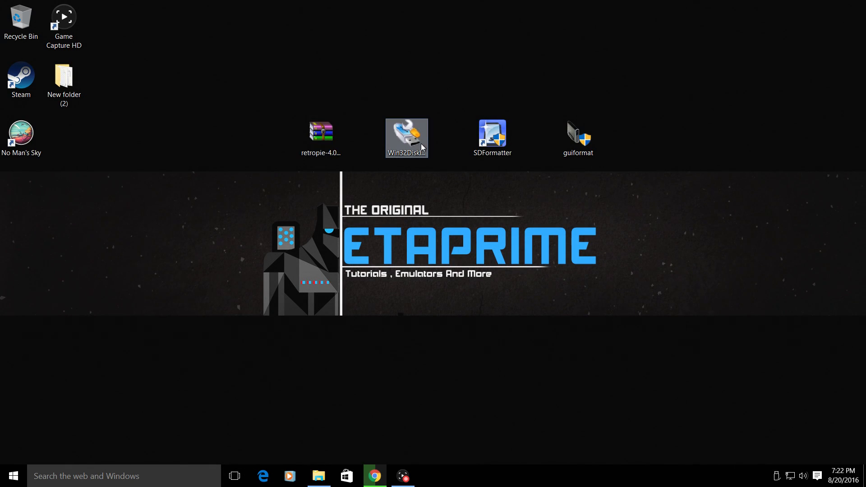
mouse_move(410, 135)
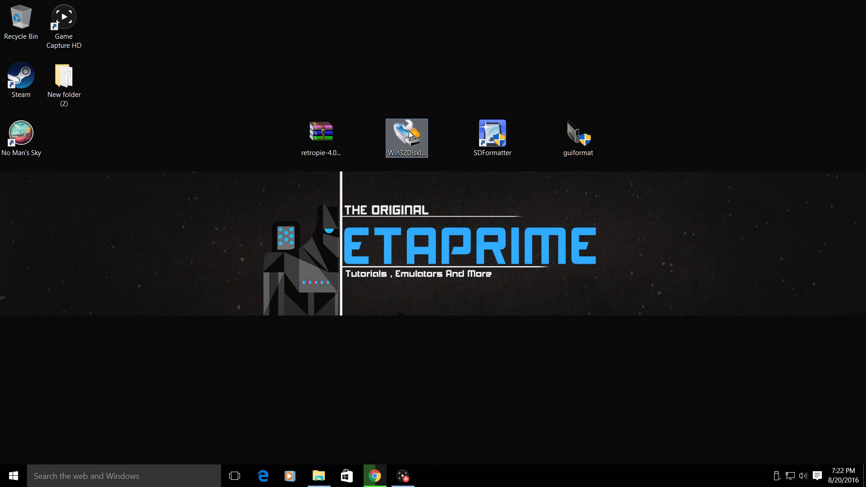
left_click(496, 135)
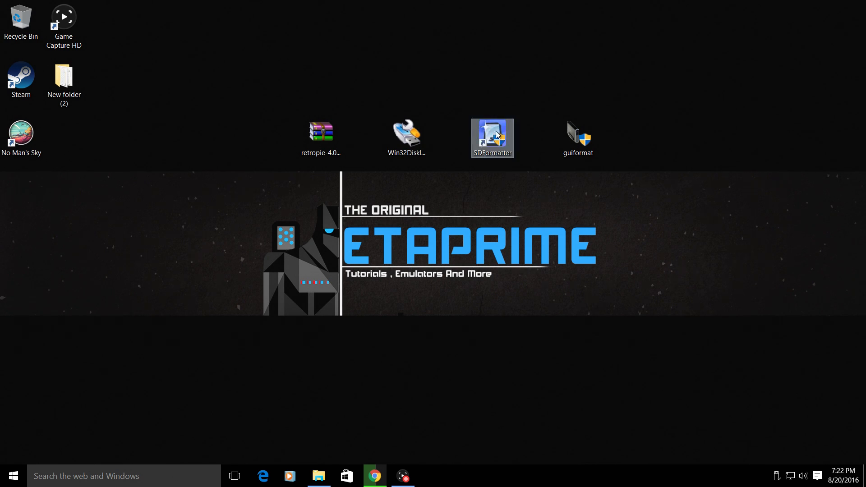
mouse_move(495, 157)
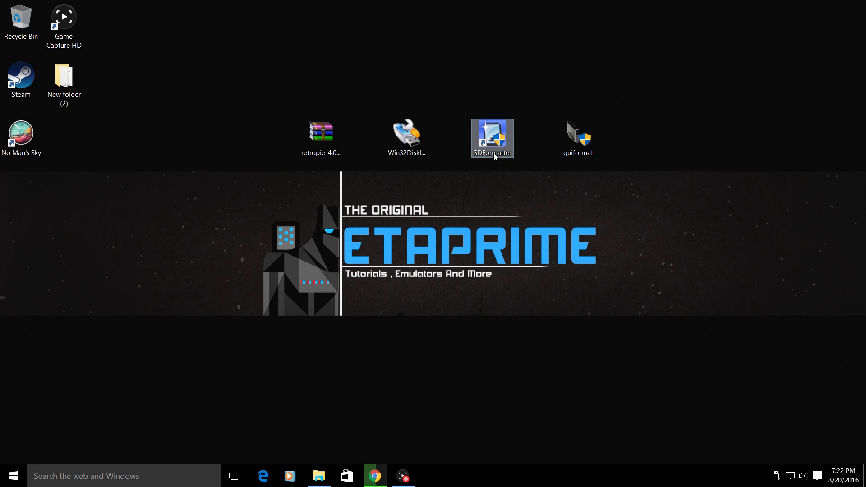
left_click(578, 135)
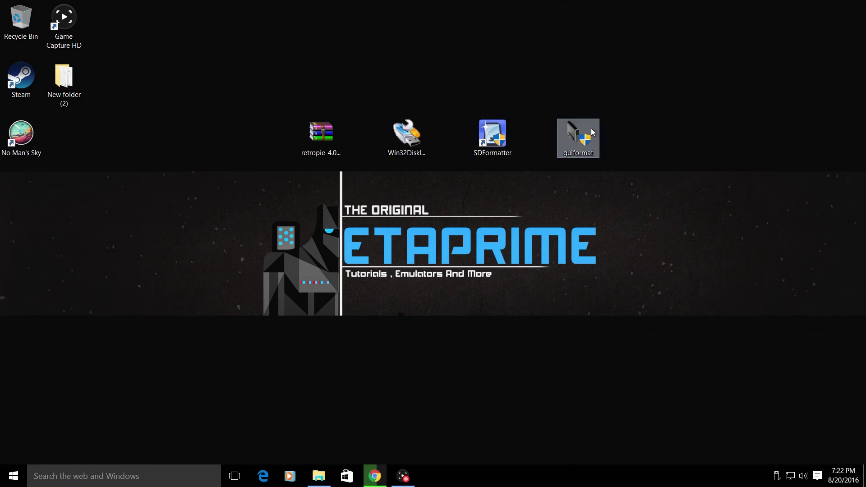
mouse_move(578, 142)
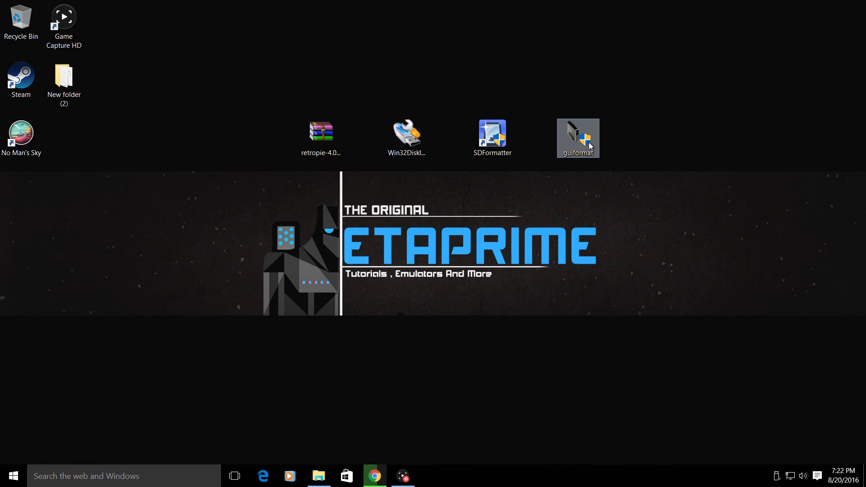
left_click(499, 130)
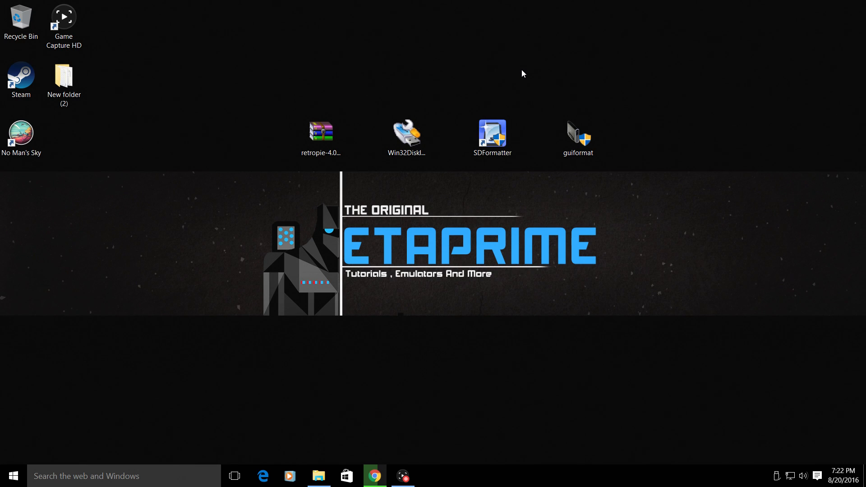
left_click(578, 135)
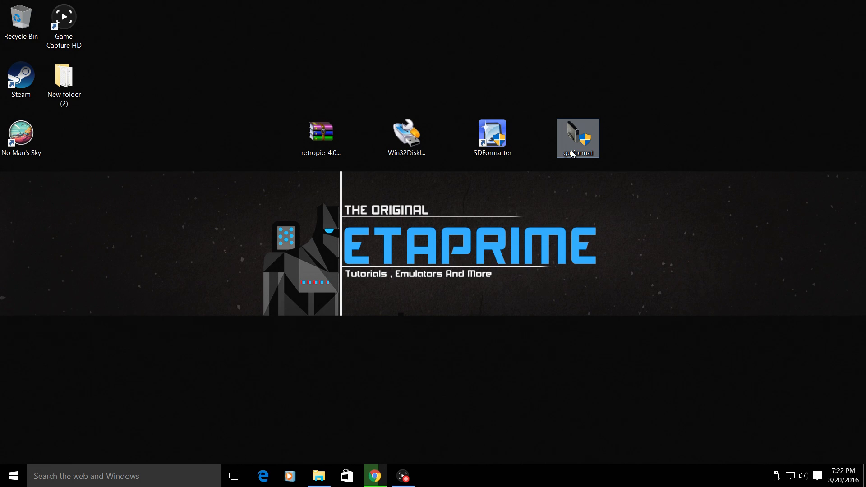
mouse_move(508, 30)
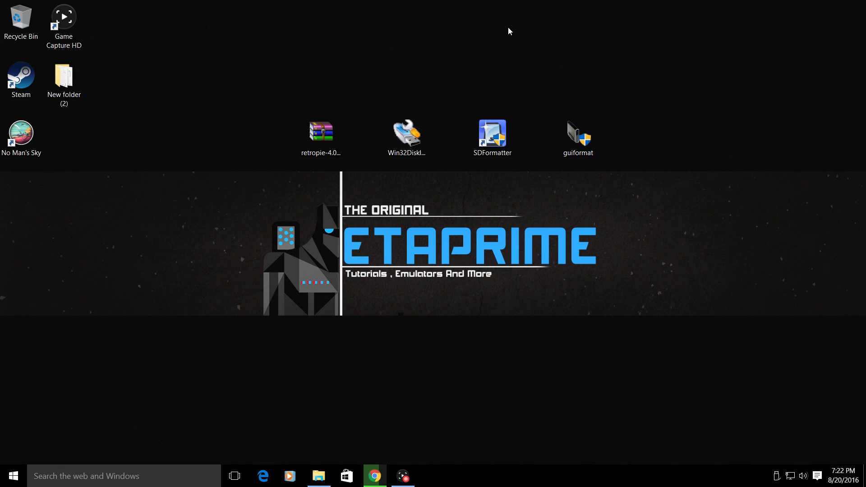
mouse_move(315, 166)
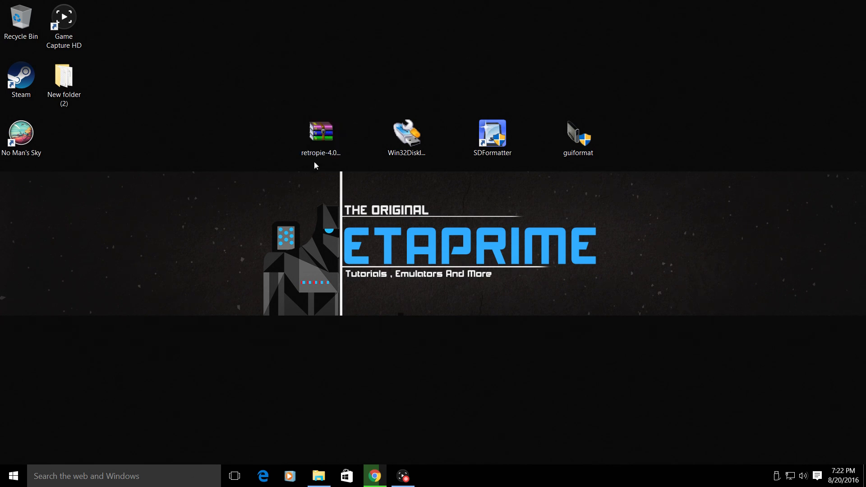
Step: Extract the RetroPie archive with WinRAR into a retropie-4.0-rpi2_rpi3.img folder on the desktop
left_click(321, 131)
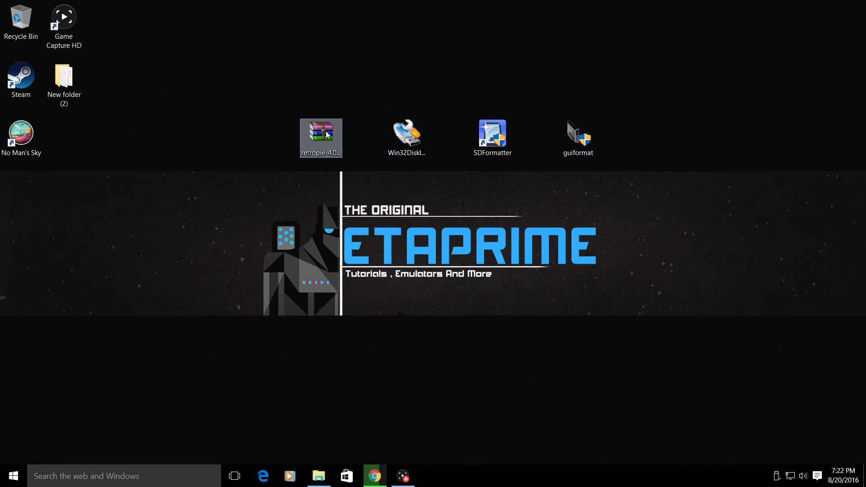
right_click(327, 135)
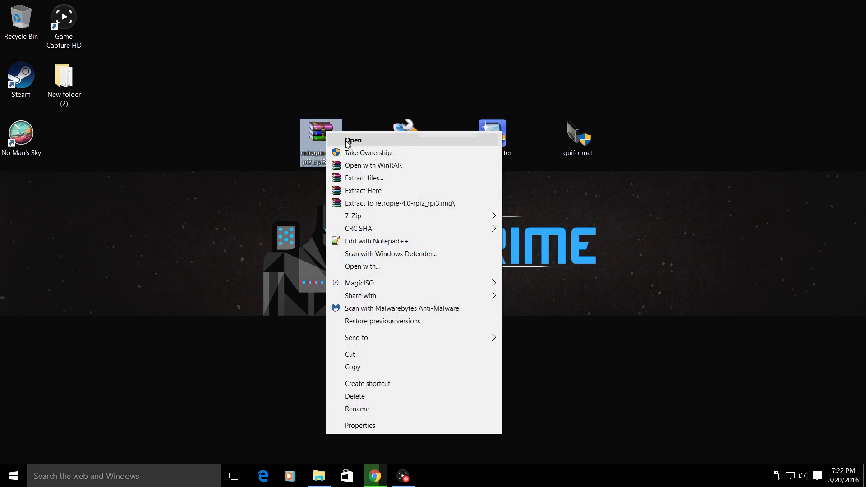
mouse_move(405, 206)
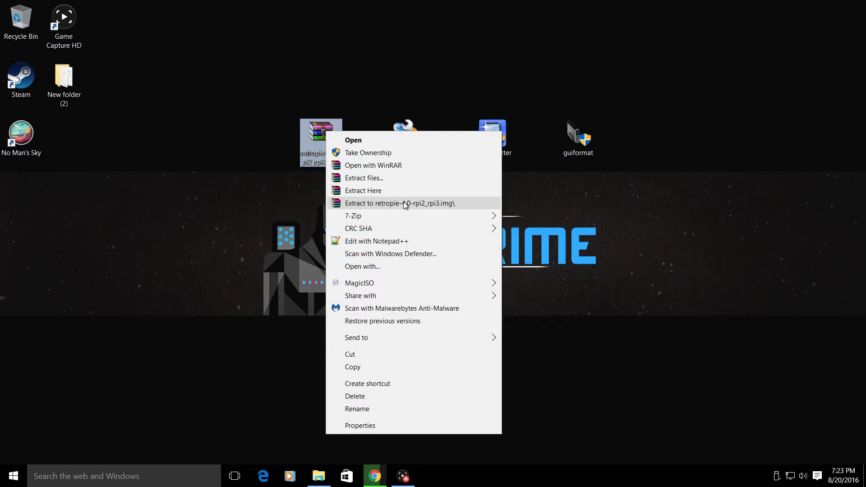
left_click(399, 203)
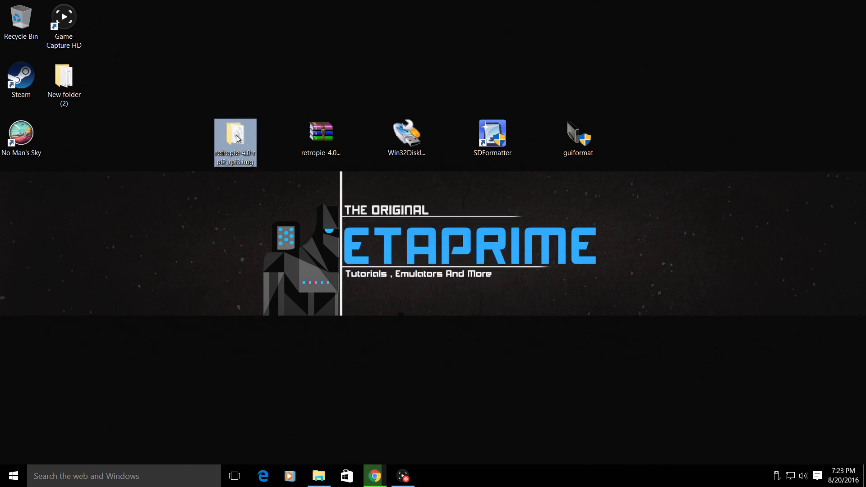
double_click(234, 136)
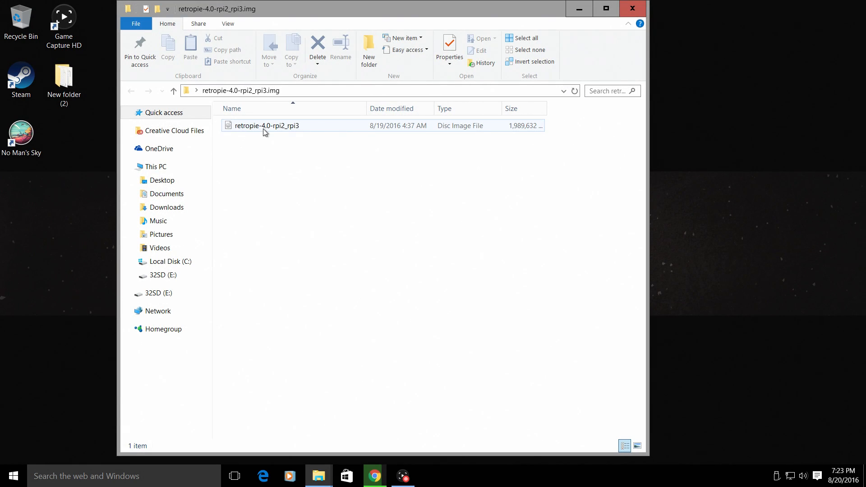
mouse_move(282, 132)
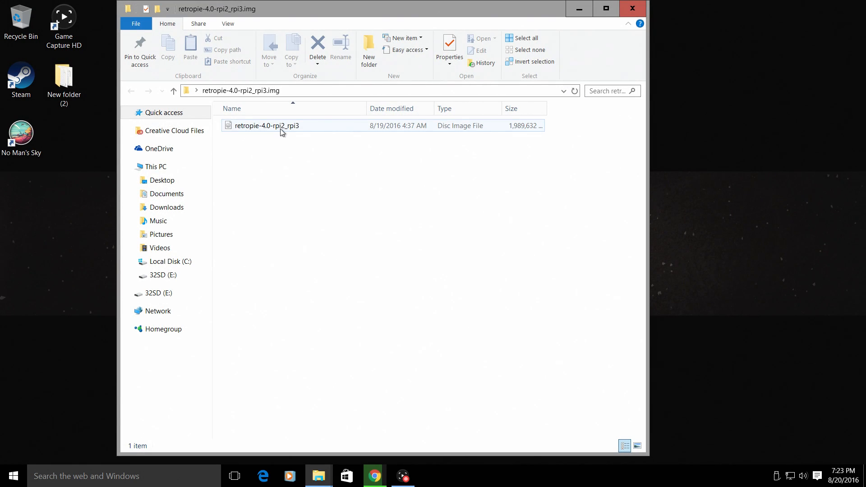
mouse_move(291, 129)
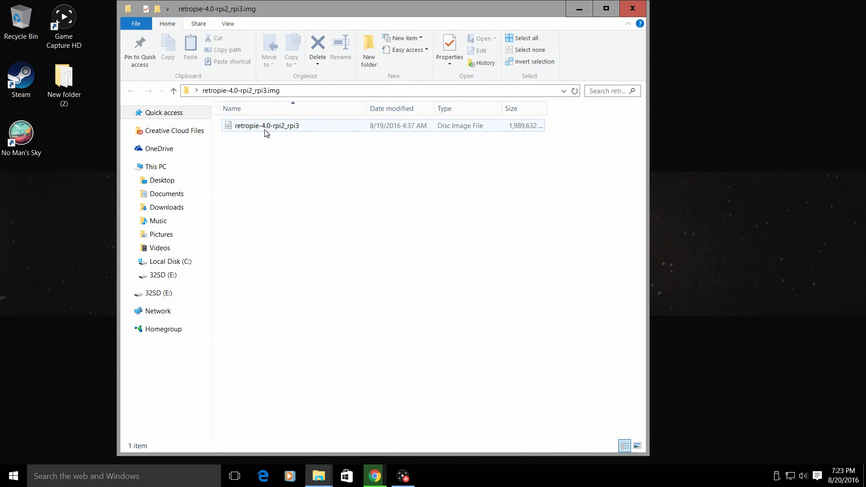
mouse_move(290, 131)
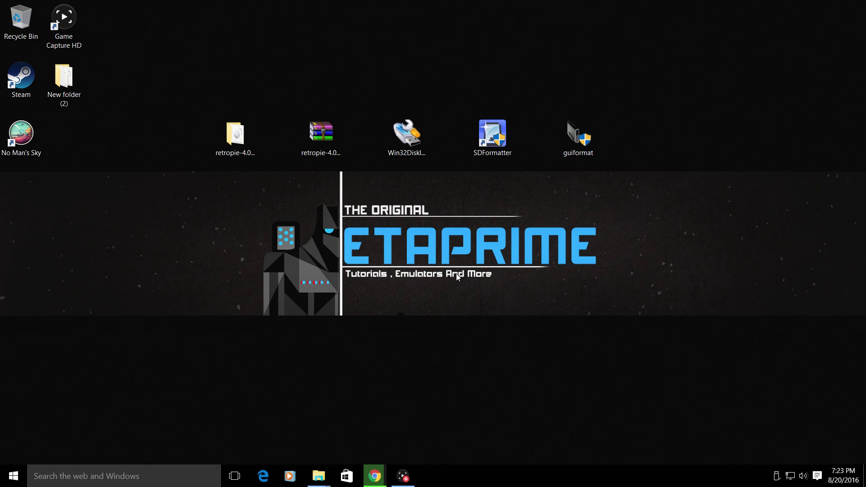
mouse_move(319, 476)
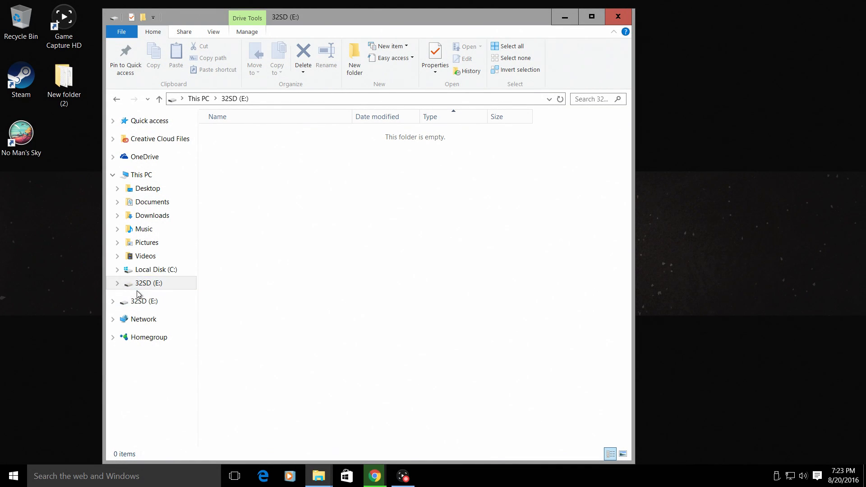
left_click(147, 283)
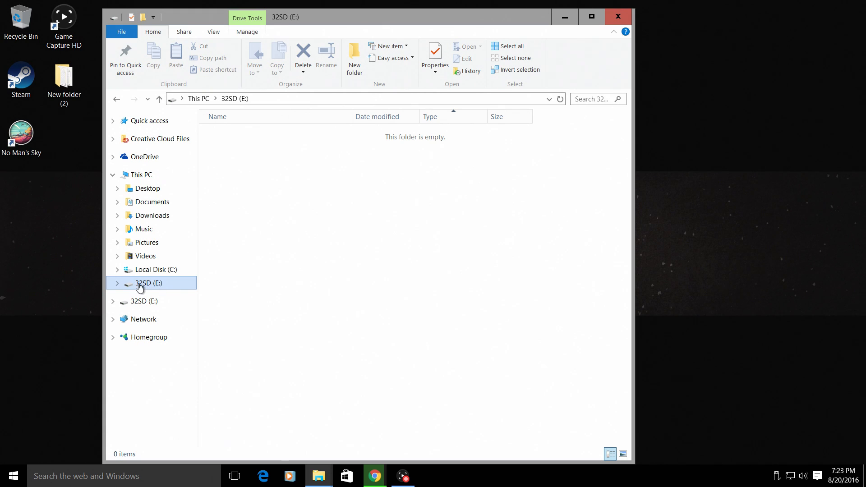
mouse_move(149, 289)
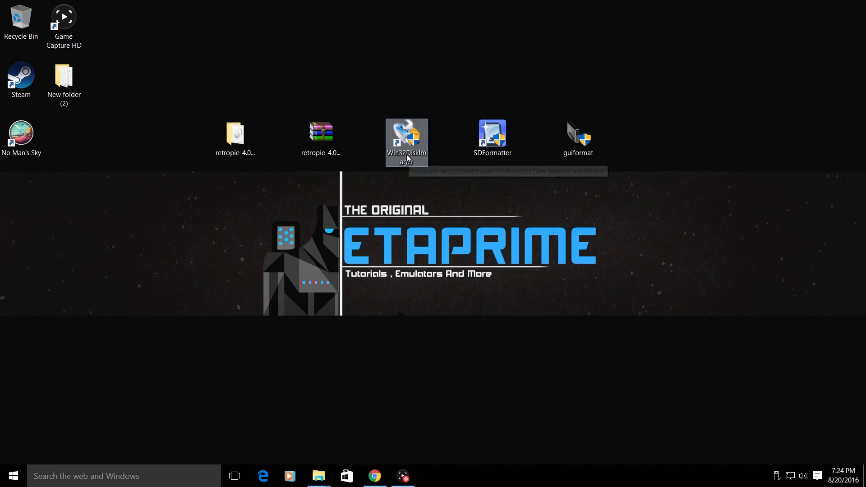
Step: Launch Win32 Disk Imager and choose drive E: as the target device
double_click(405, 135)
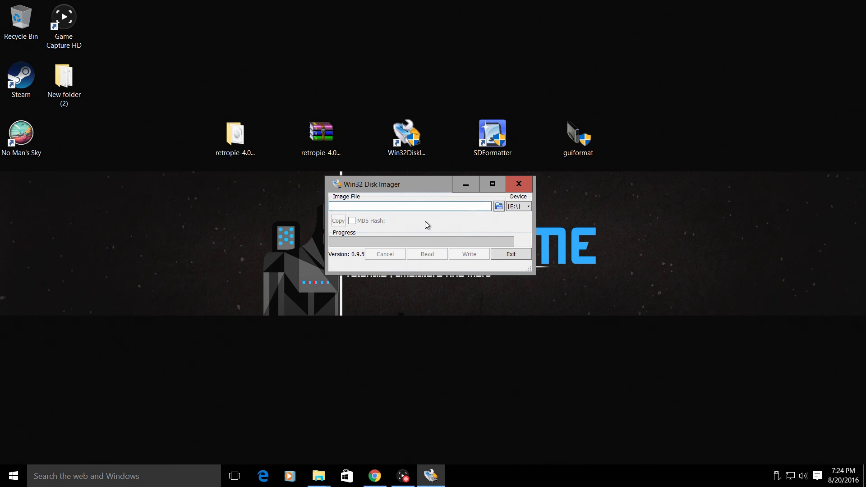
mouse_move(523, 200)
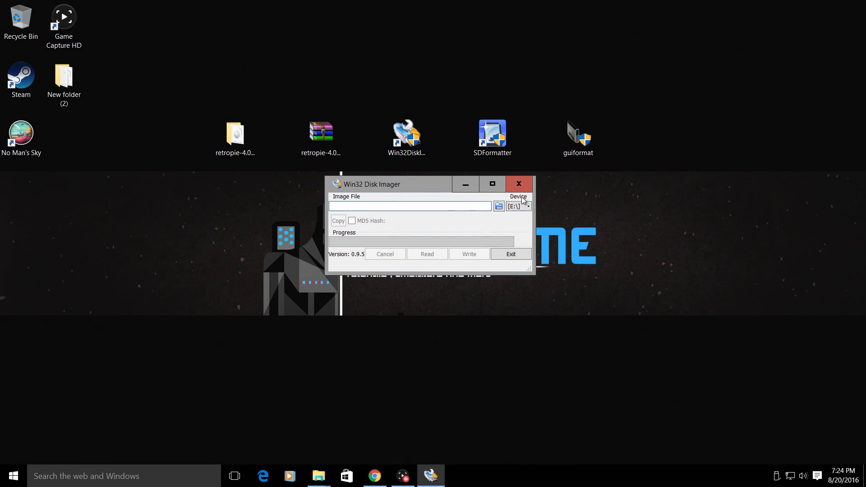
left_click(527, 206)
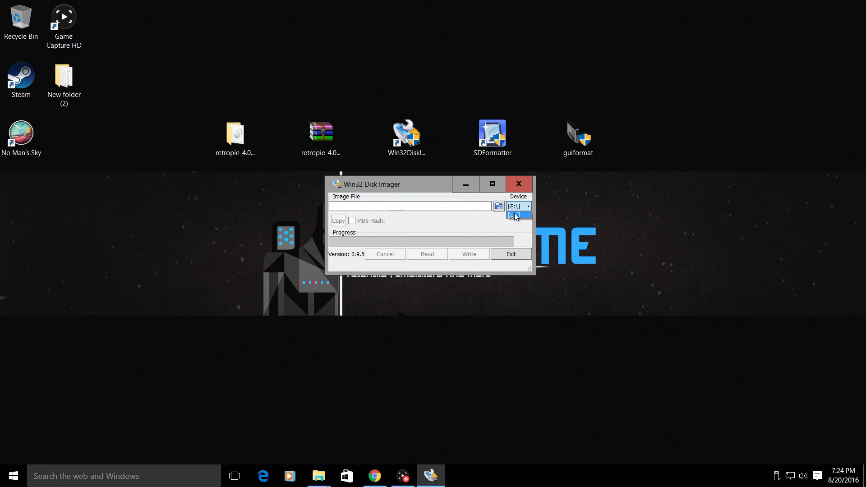
mouse_move(523, 218)
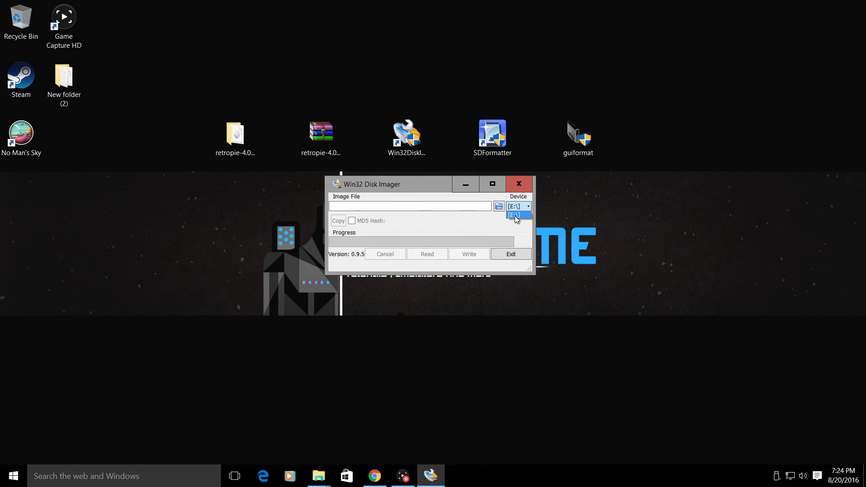
mouse_move(518, 219)
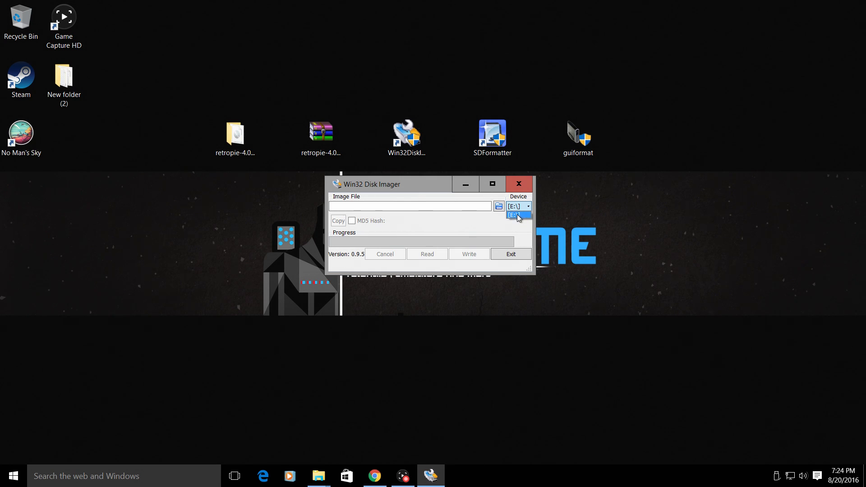
left_click(514, 215)
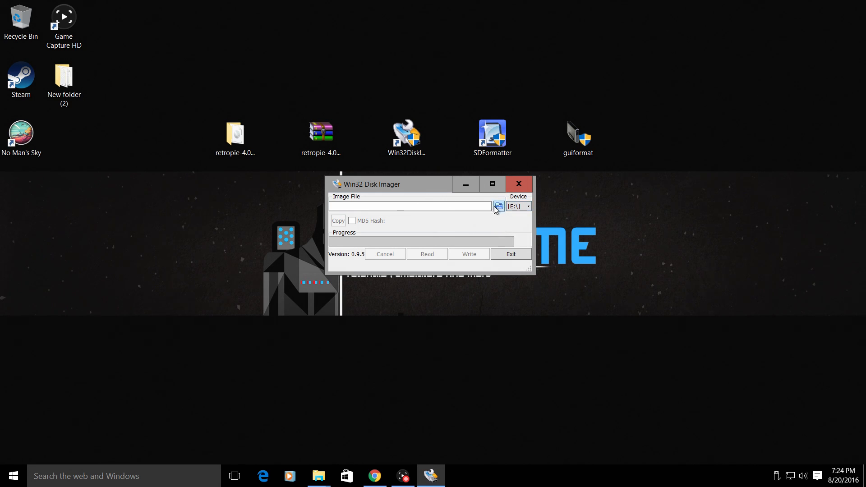
Step: Browse to the desktop and load retropie-4.0-rpi2_rpi3.img as the image file
left_click(235, 134)
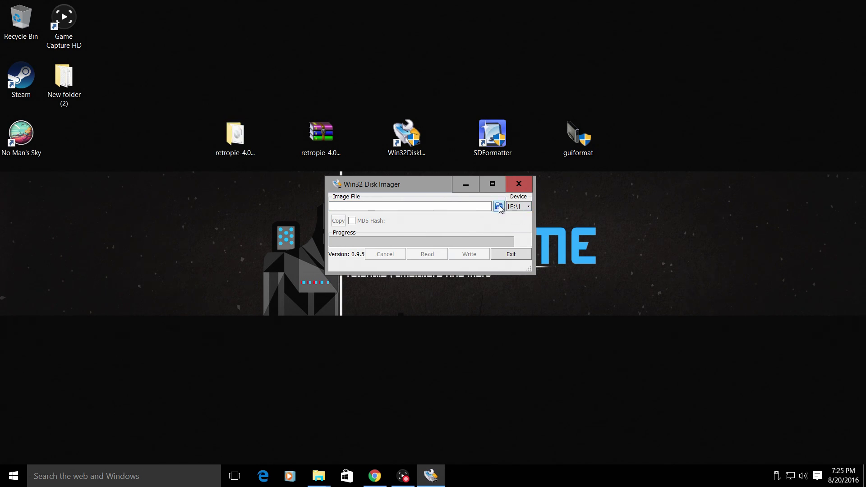
left_click(497, 205)
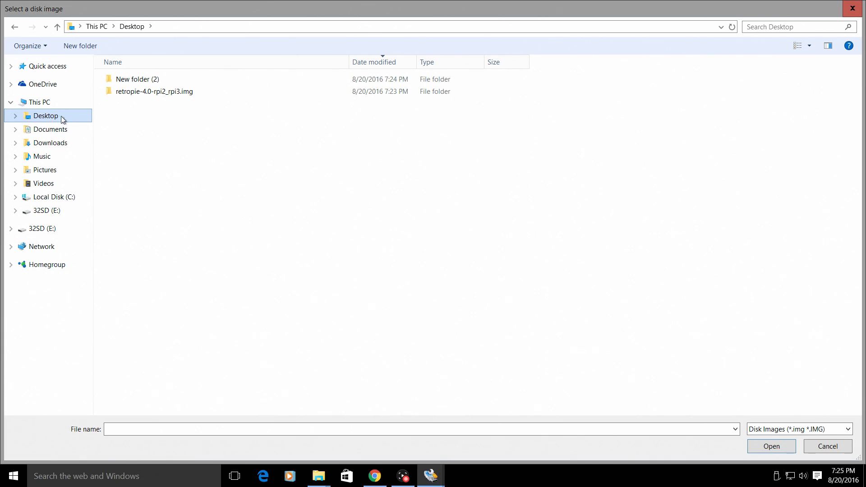
double_click(153, 91)
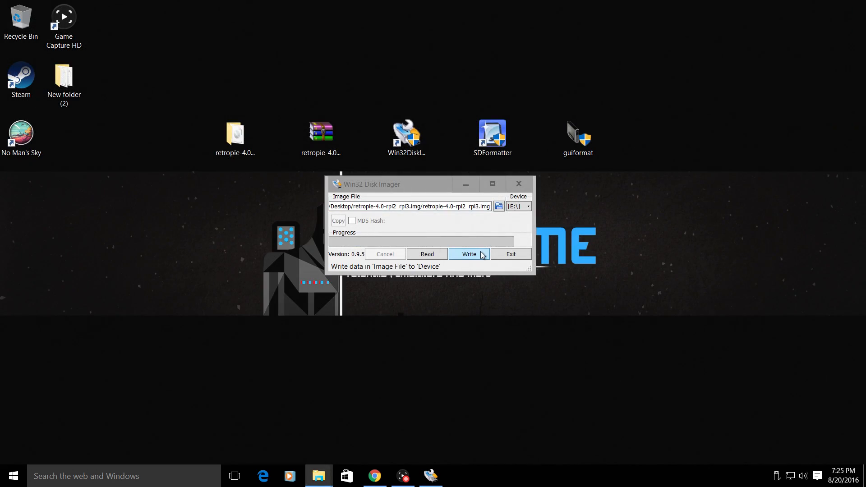
Step: Write the RetroPie image to drive E:, accepting the overwrite warning
left_click(469, 254)
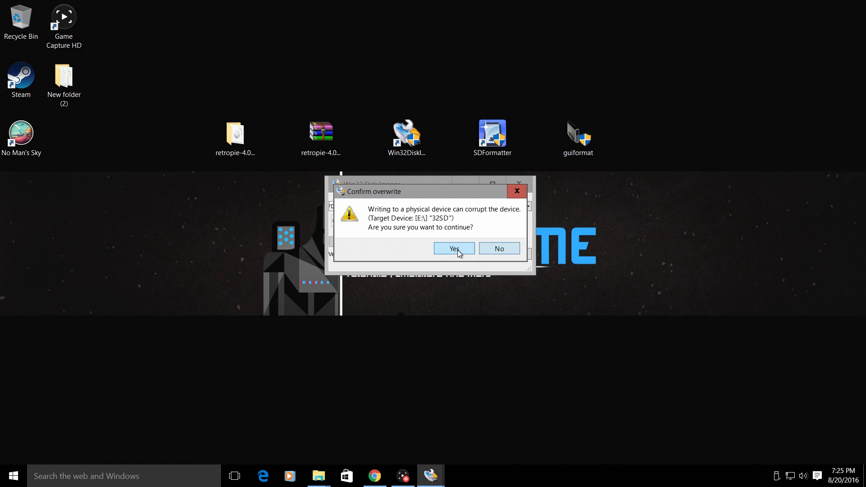
left_click(453, 248)
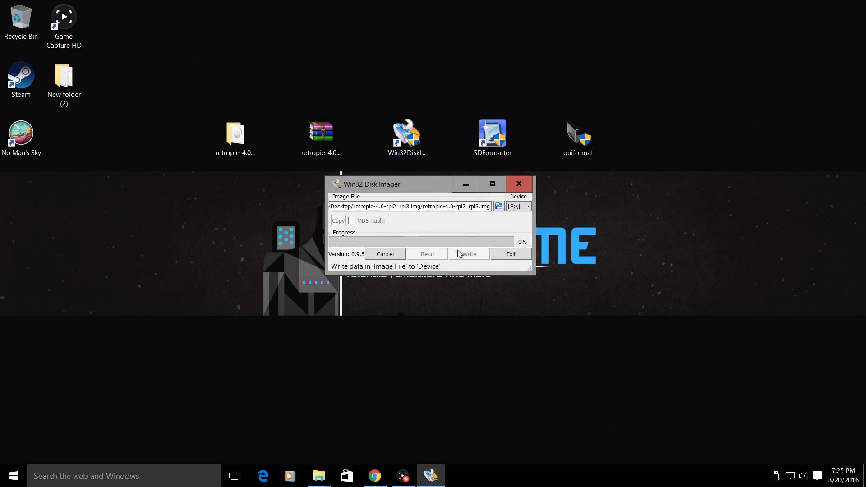
left_click(469, 255)
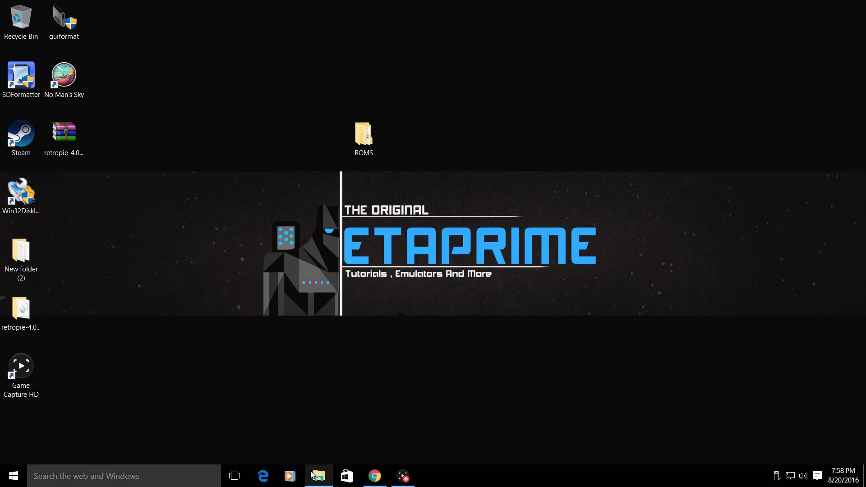
Step: Quick-format the 8GB (E:) drive as FAT32, confirming that all data is erased
left_click(319, 476)
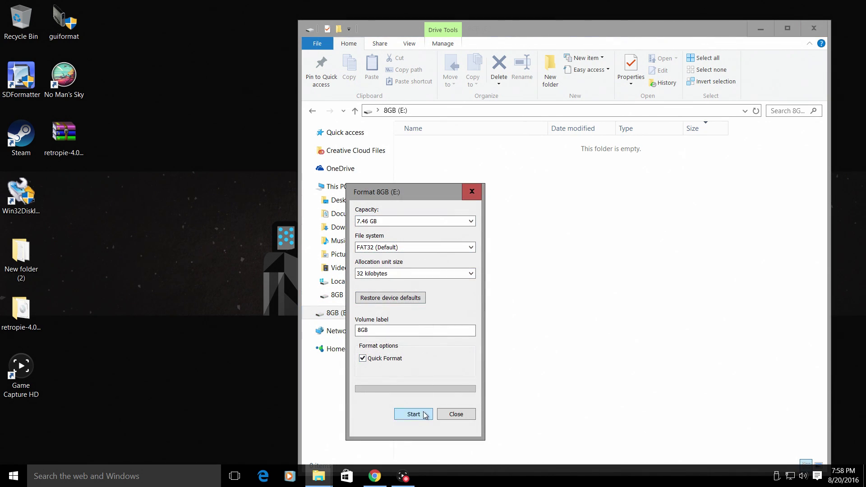
left_click(413, 414)
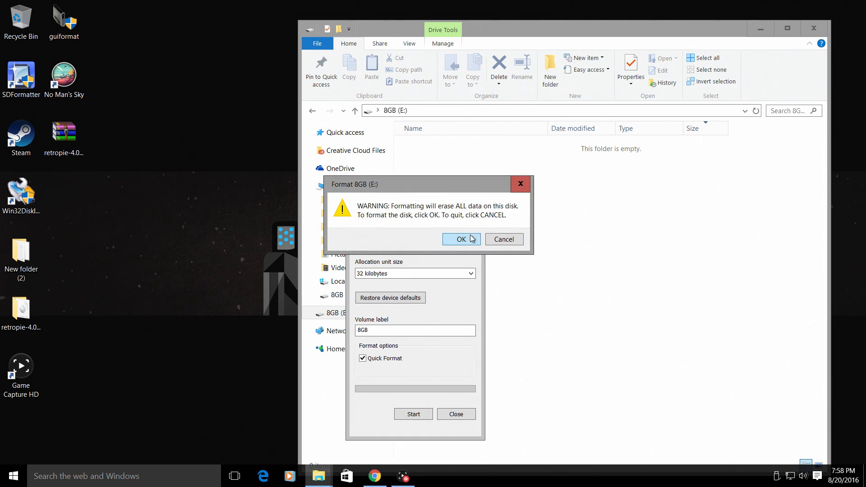
left_click(461, 239)
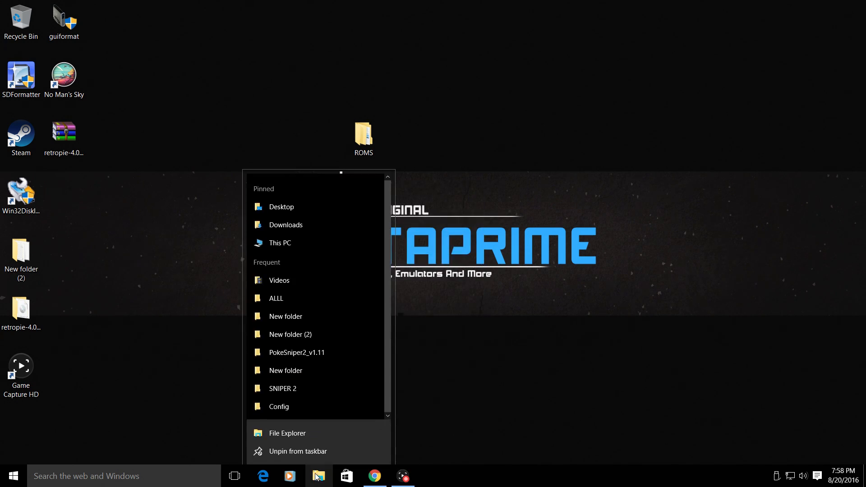
Step: Create a new folder named retropie on the 8GB (E:) drive
left_click(287, 433)
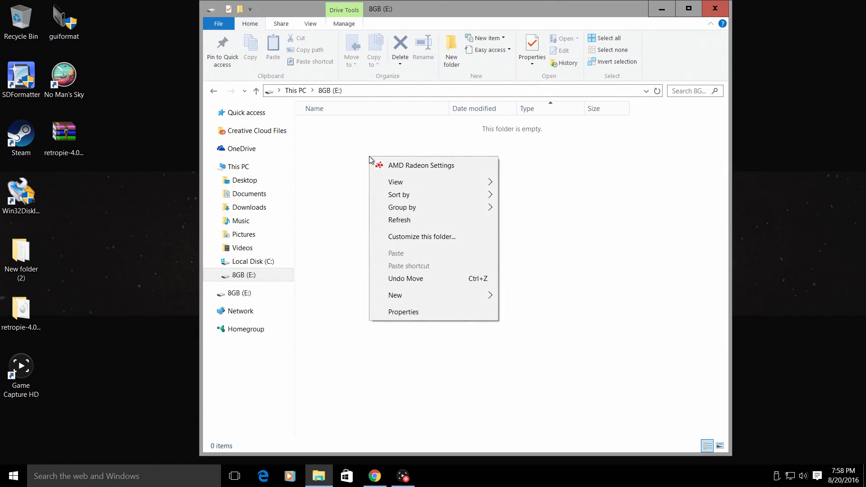
left_click(395, 295)
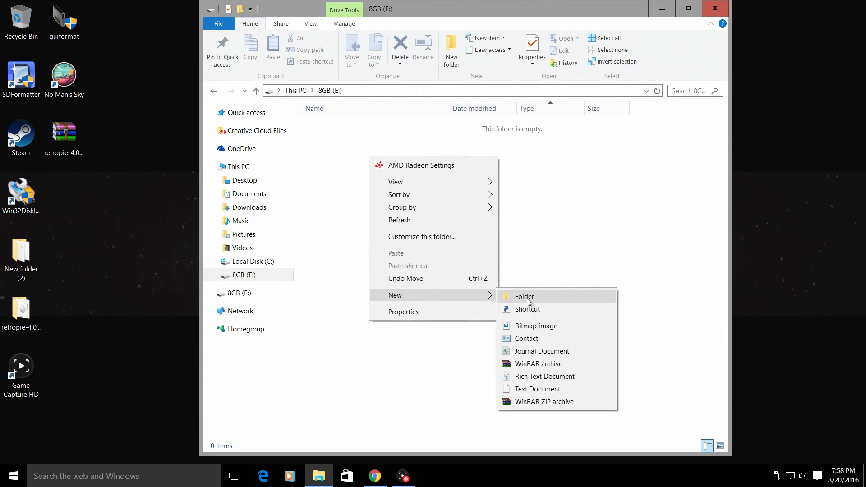
left_click(524, 296)
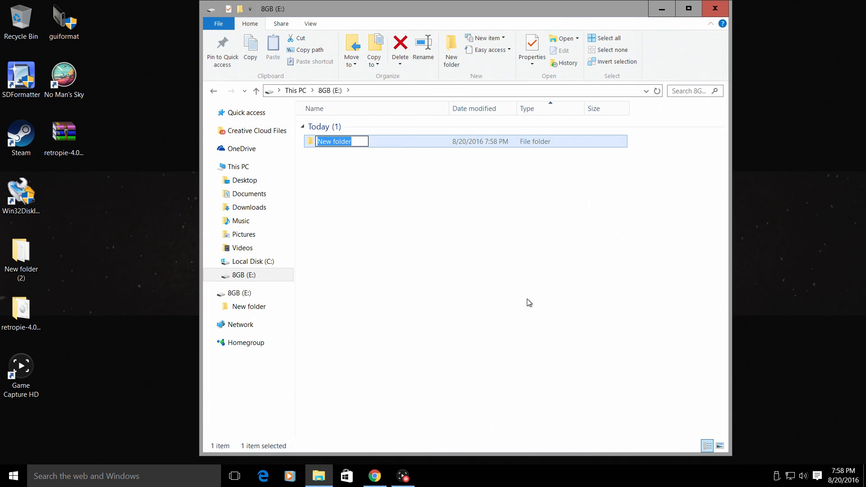
type("retrop")
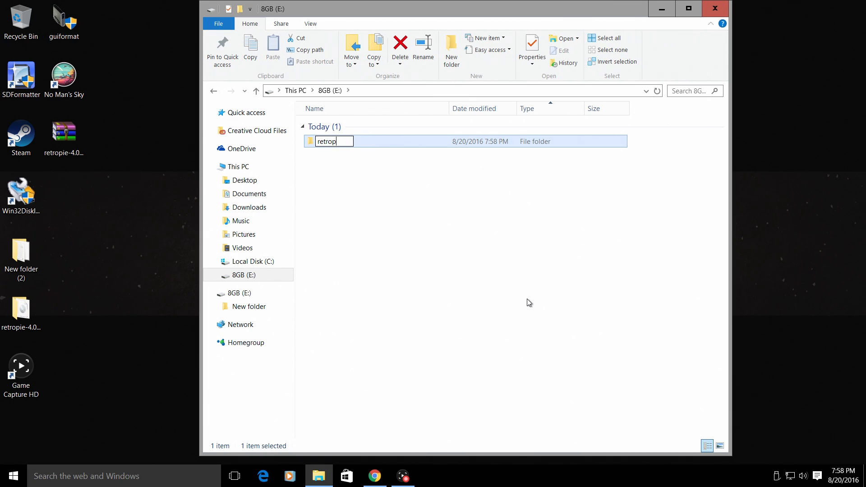
type("ie")
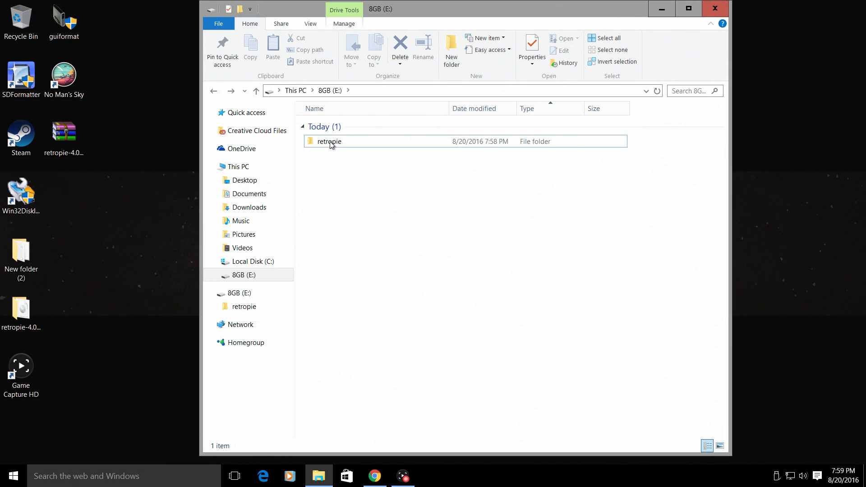
Step: Look inside the empty retropie folder and return to the root of the drive
double_click(328, 141)
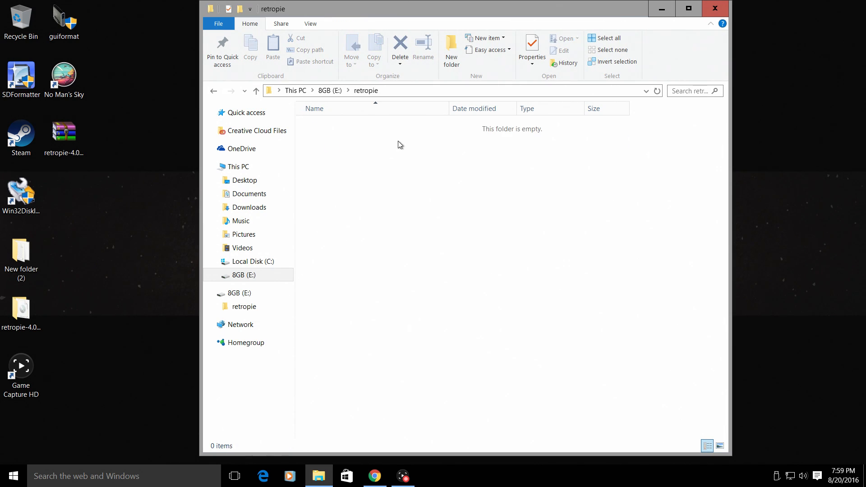
mouse_move(413, 210)
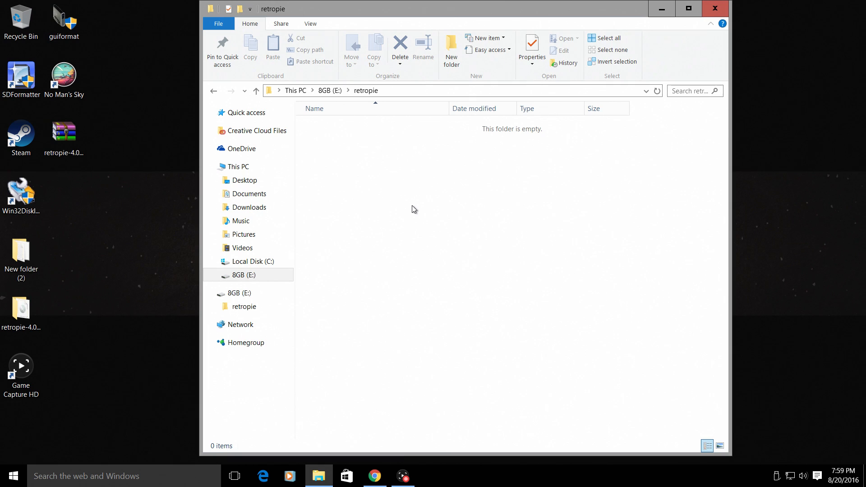
mouse_move(375, 252)
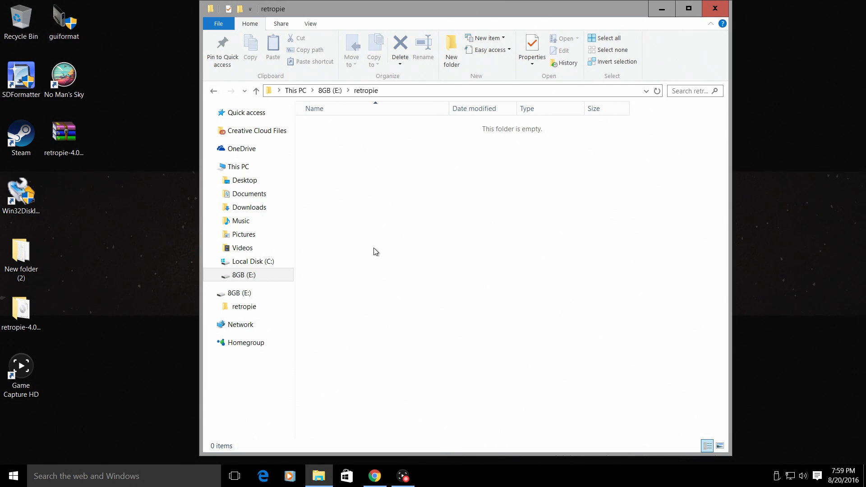
mouse_move(341, 131)
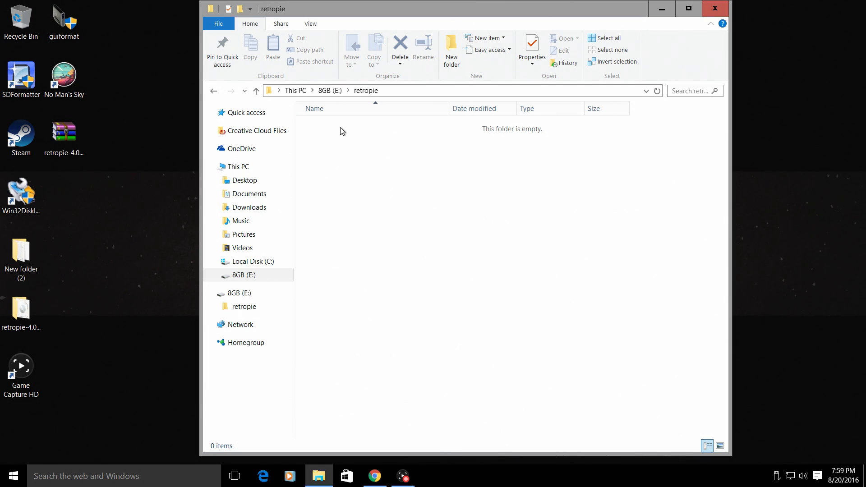
mouse_move(415, 137)
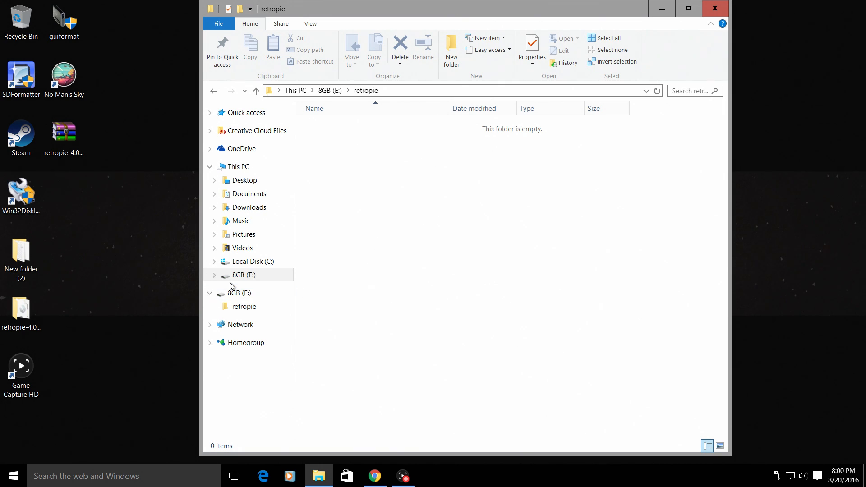
left_click(329, 90)
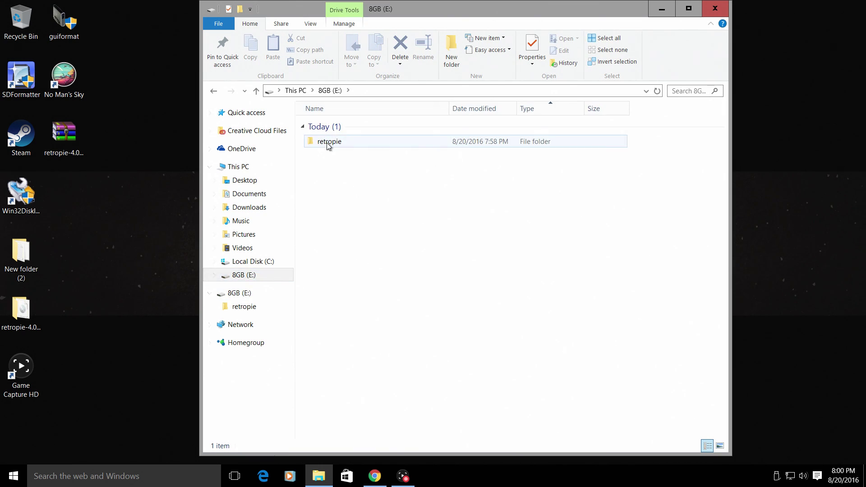
double_click(328, 141)
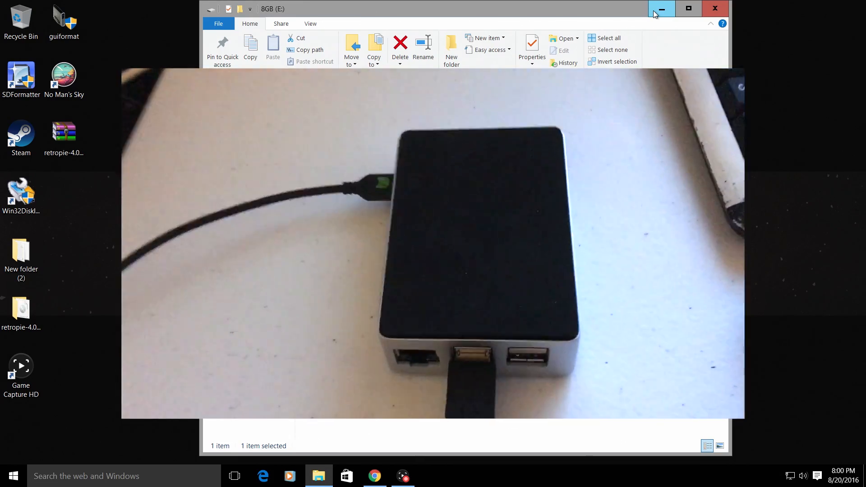
Step: Minimize File Explorer to reveal the desktop with the ROMS folder
left_click(664, 8)
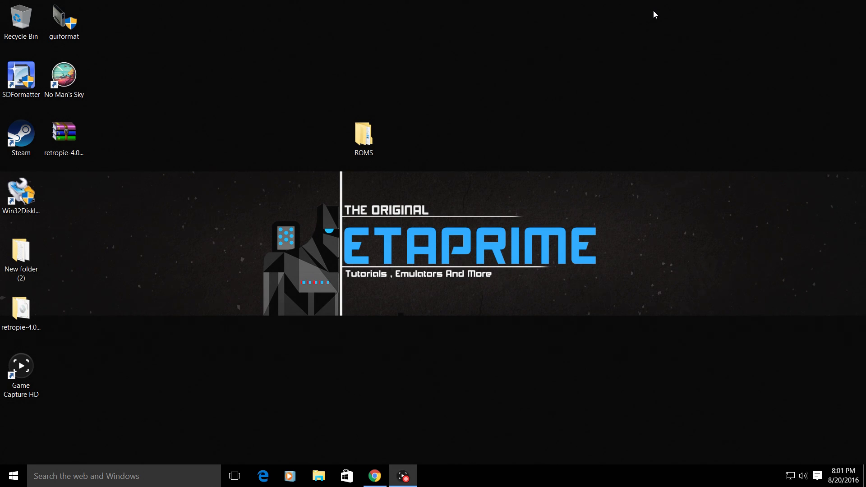
Step: Show the USB drive's retropie folder (BIOS, configs, roms) beside the PC's ROMS folder
left_click(317, 476)
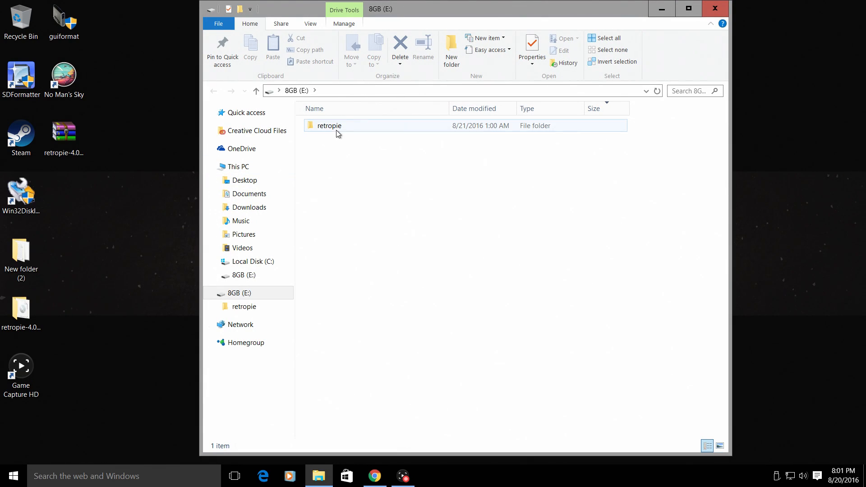
double_click(327, 126)
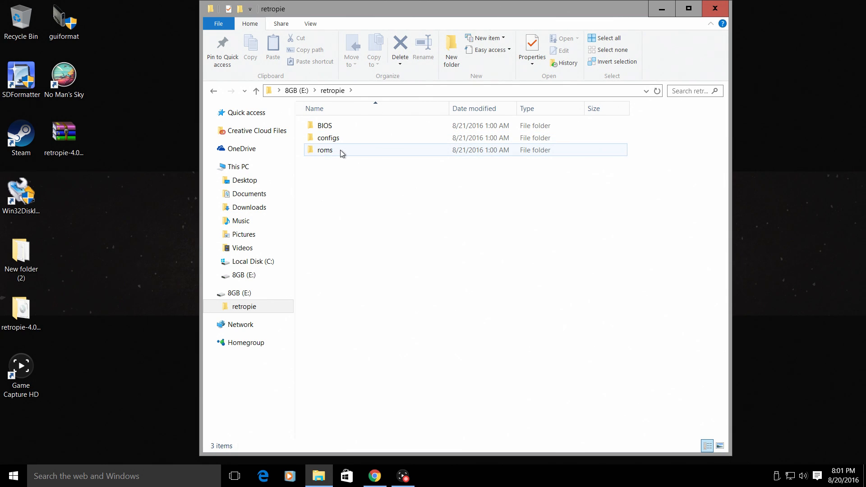
left_click(325, 126)
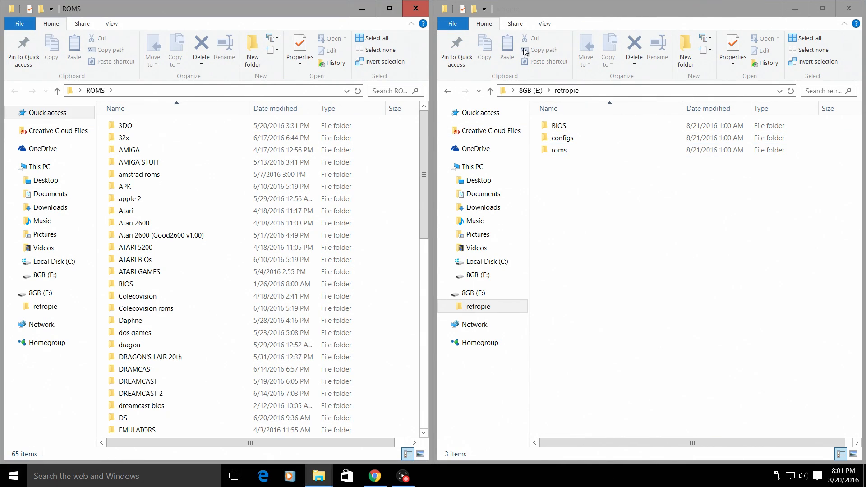
Step: Copy the ten SNES game files from the PC's SNES folder into roms/snes on the USB drive
double_click(559, 149)
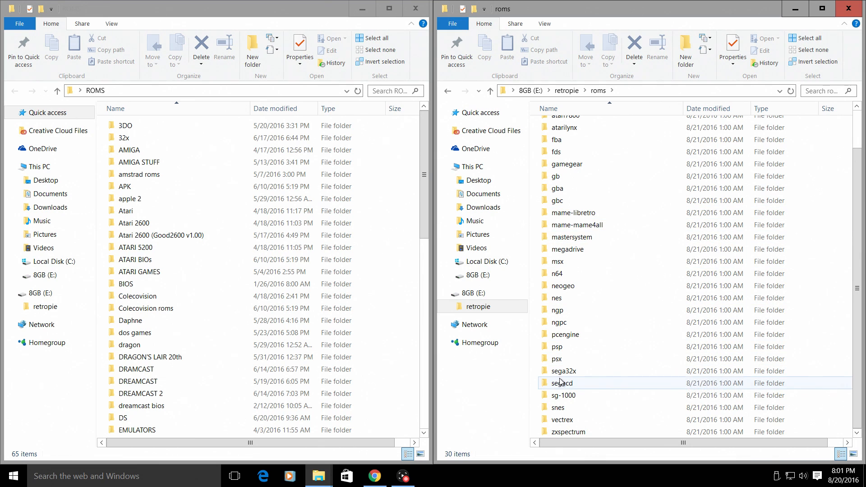
left_click(558, 406)
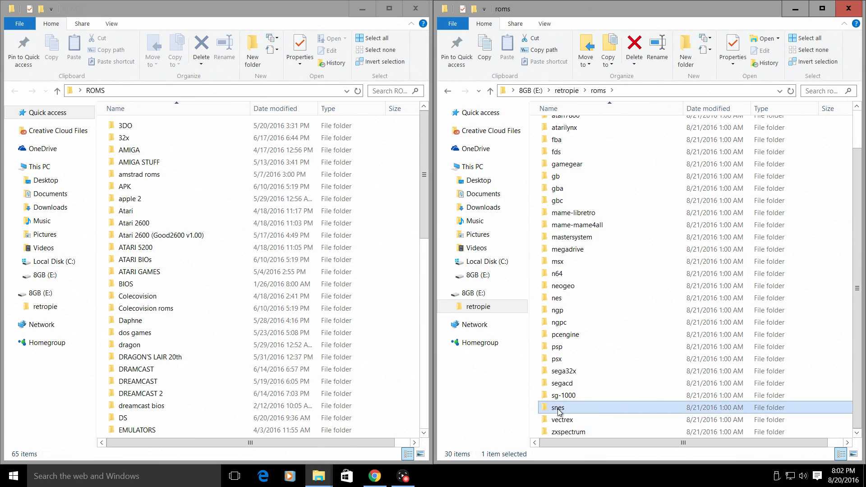
double_click(558, 407)
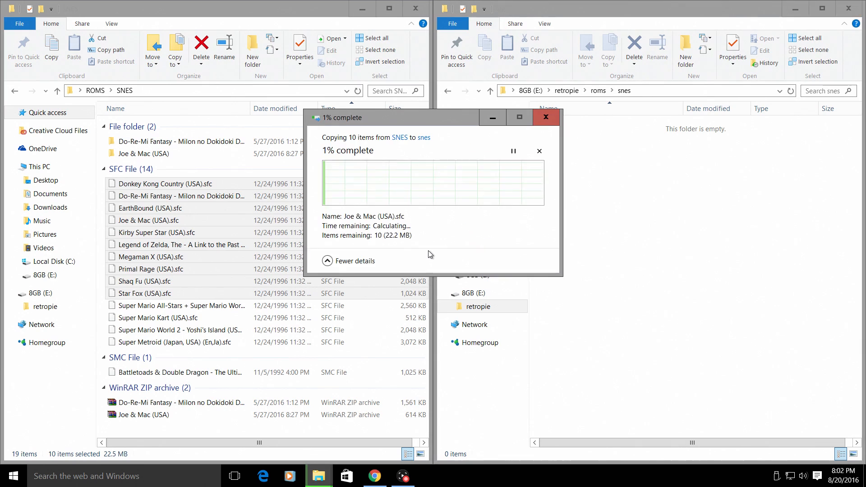
left_click(545, 116)
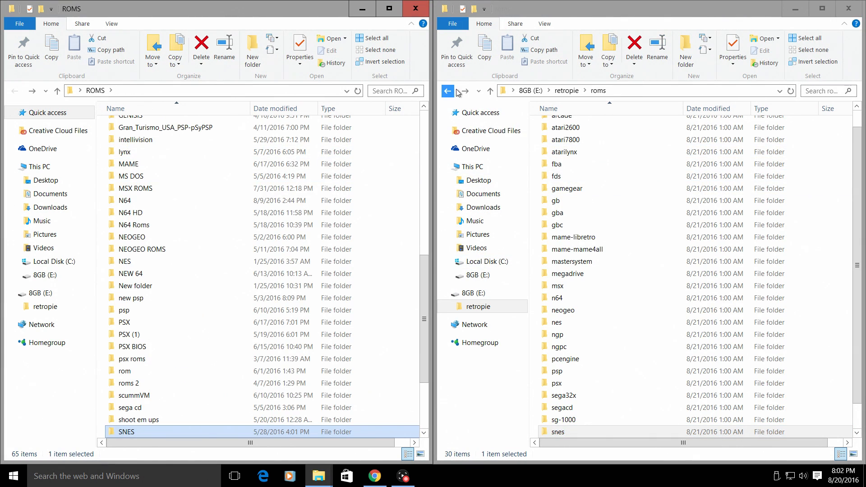
Step: Copy Tekken 3 (USA)'s three BIN tracks and CUE file into roms/psx on the USB drive
left_click(447, 91)
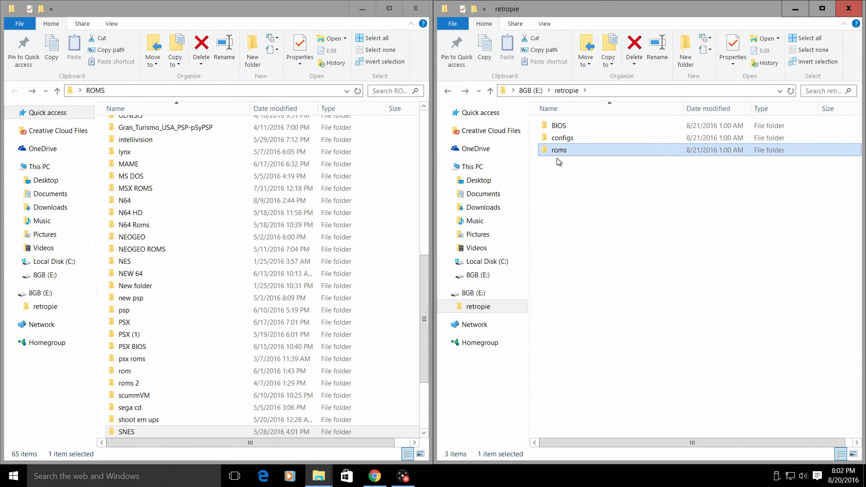
double_click(558, 149)
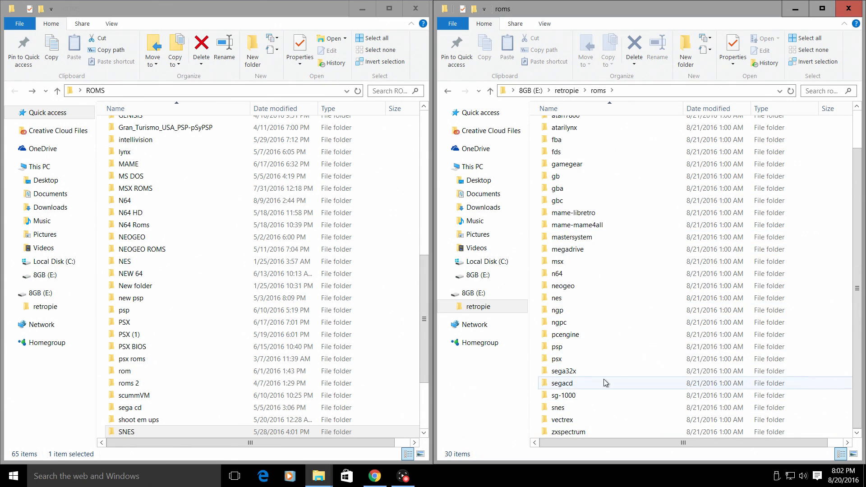
double_click(556, 359)
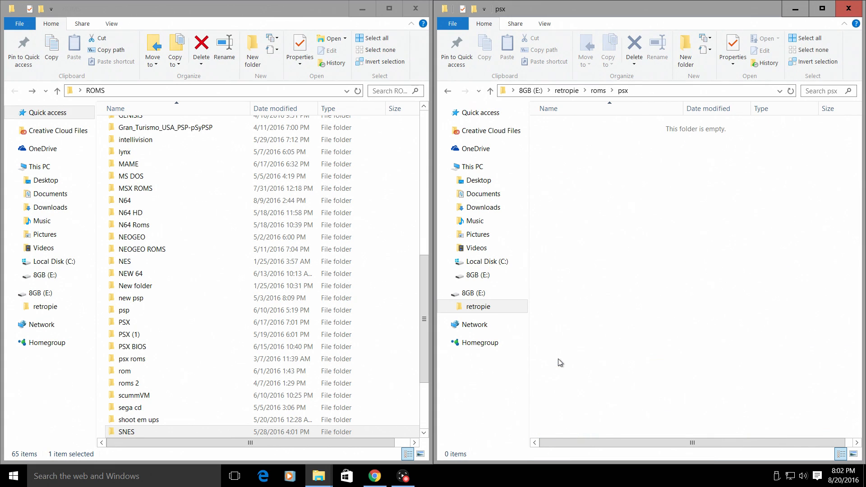
scroll("down", 3)
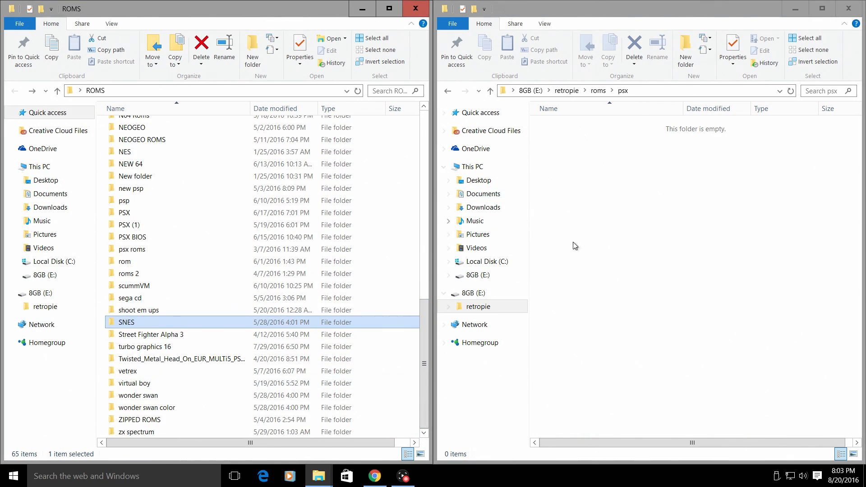
mouse_move(146, 400)
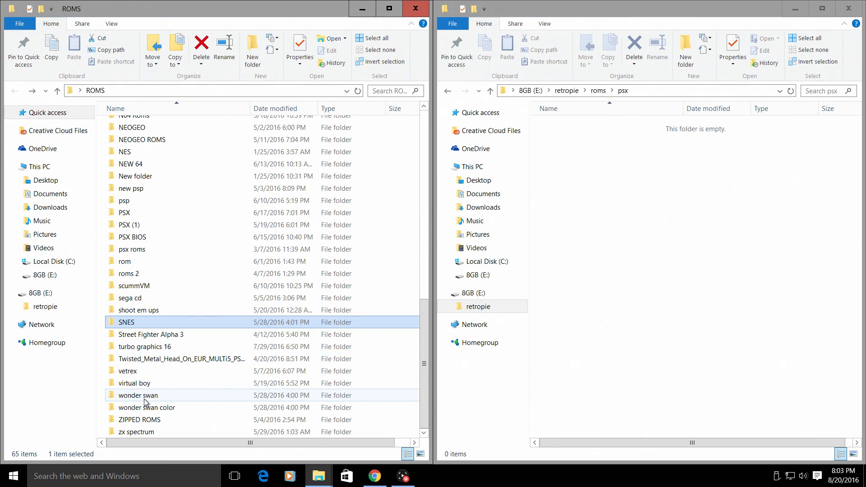
mouse_move(115, 294)
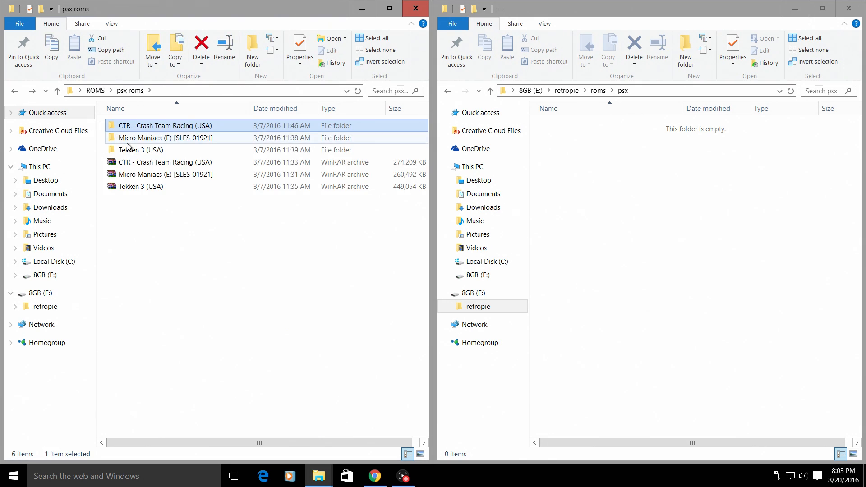
double_click(116, 150)
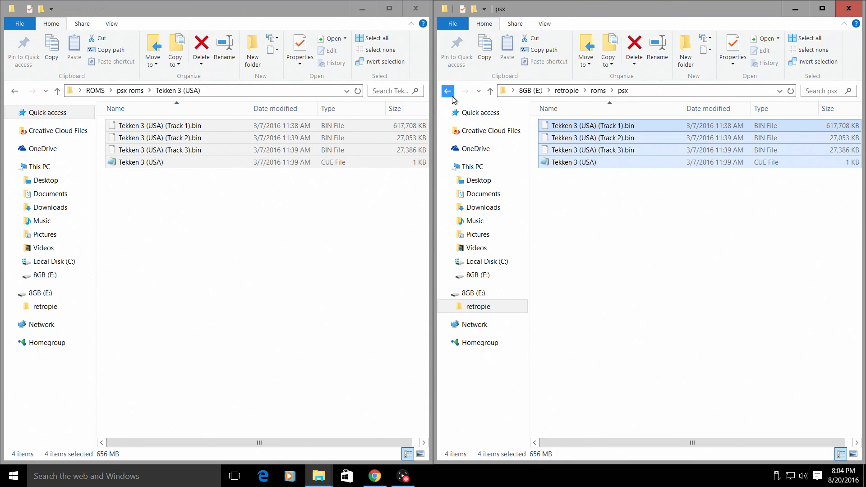
Step: Copy SCPH1001.BIN from the PC's PSX BIOS folder into the USB drive's BIOS folder
left_click(447, 91)
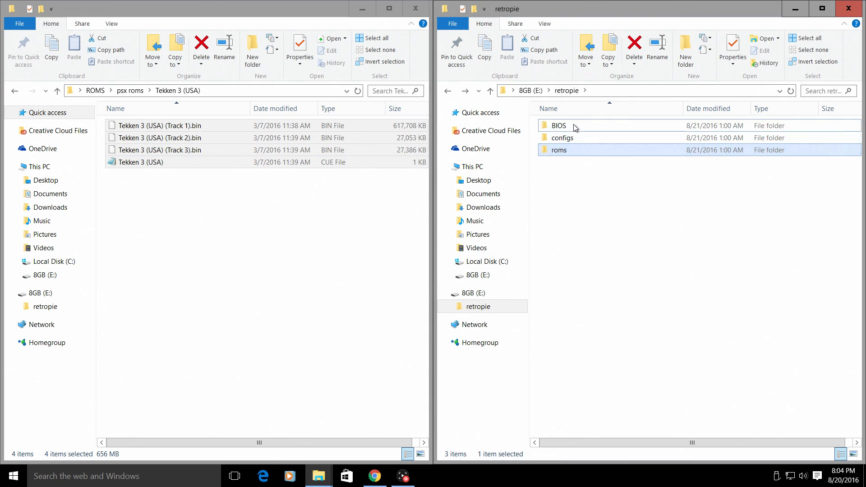
double_click(559, 125)
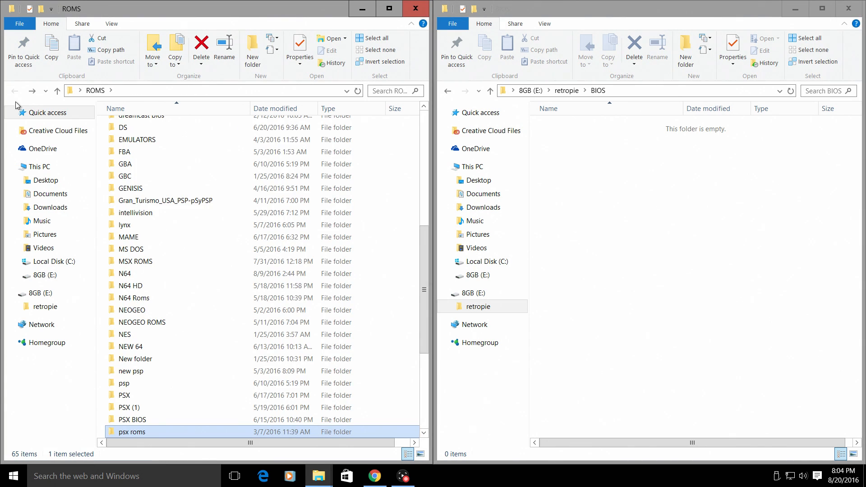
double_click(132, 419)
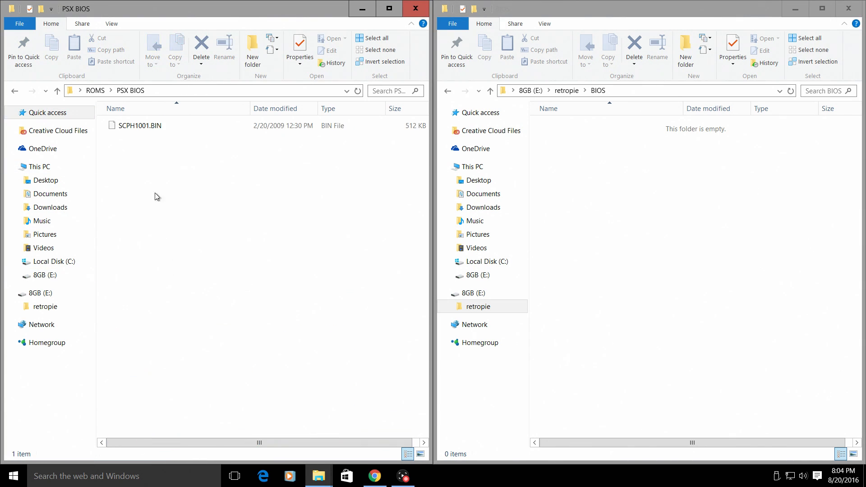
left_click(137, 125)
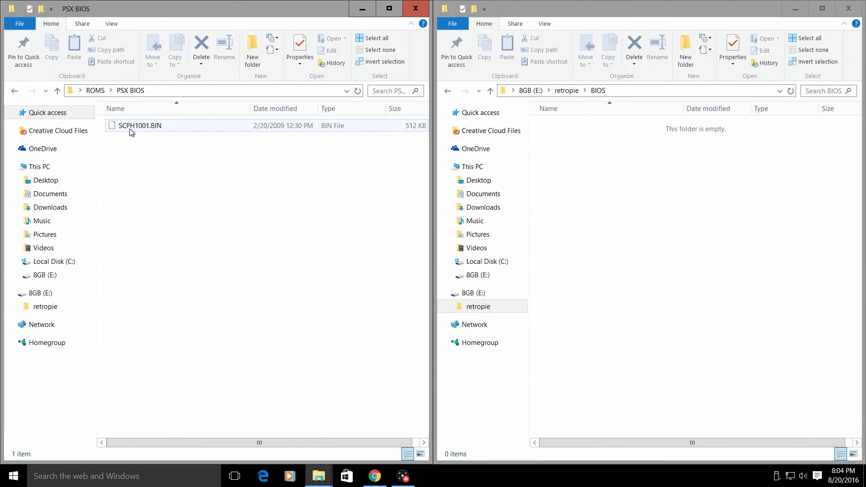
left_click(139, 125)
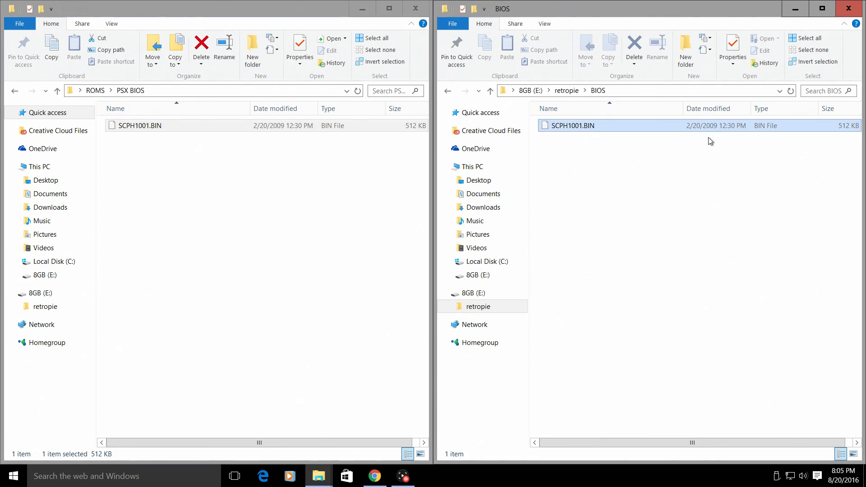
left_click(570, 126)
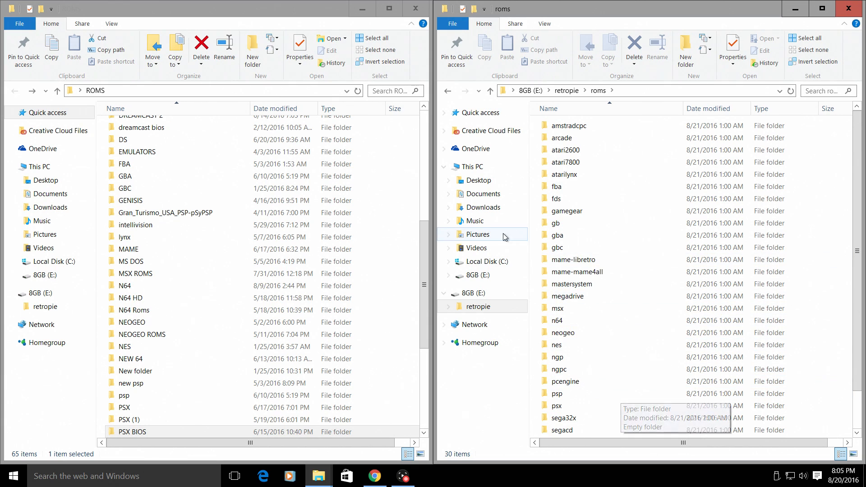
scroll("down", 3)
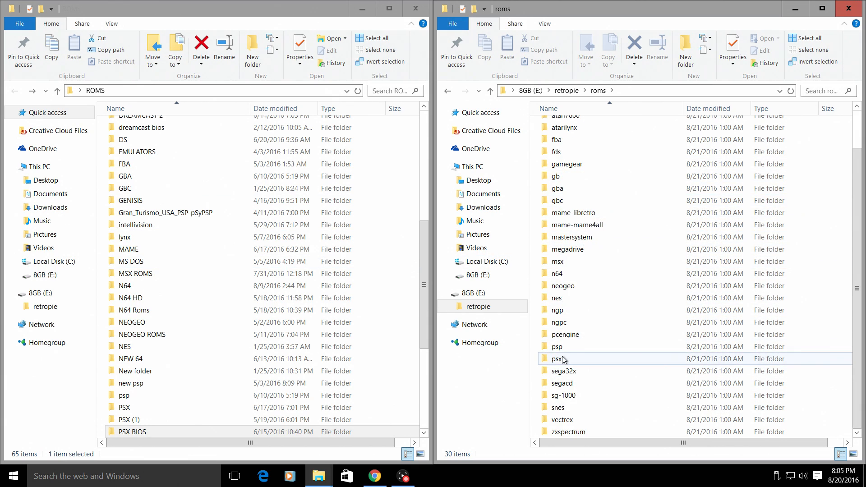
Step: Close the PC ROMS window and the USB drive window to show the desktop
left_click(415, 8)
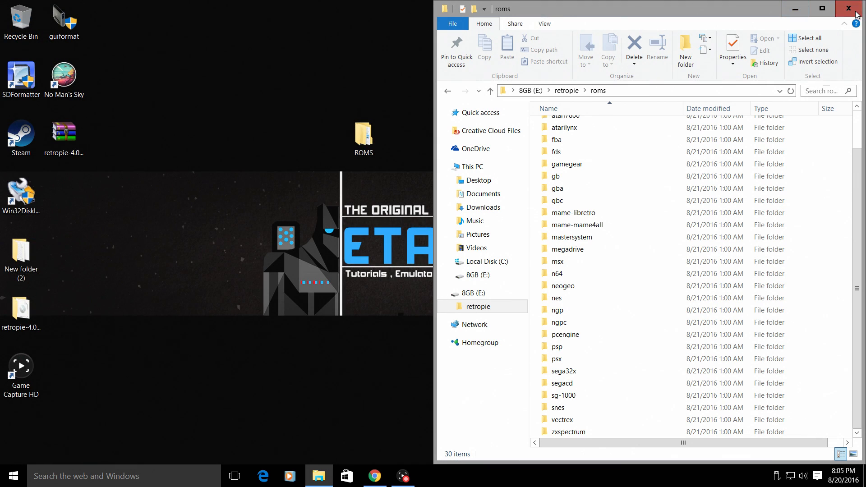
left_click(847, 6)
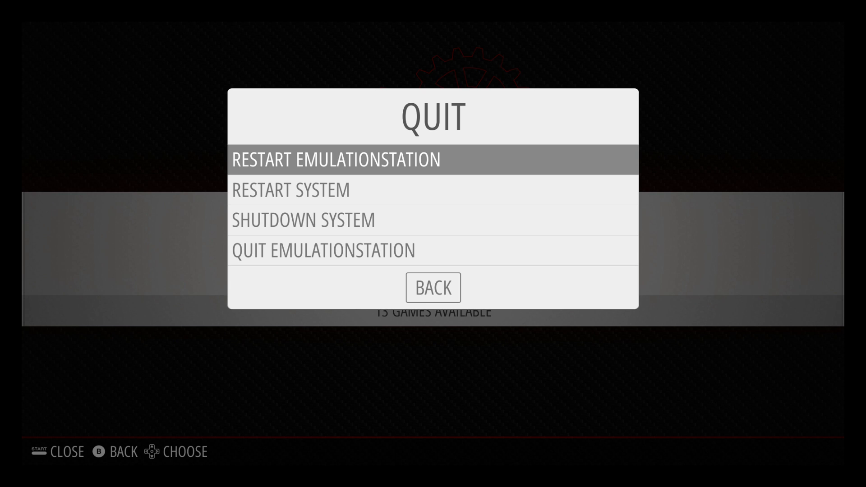
Step: Restart EmulationStation so Super Nintendo and PlayStation appear in the system carousel
left_click(337, 159)
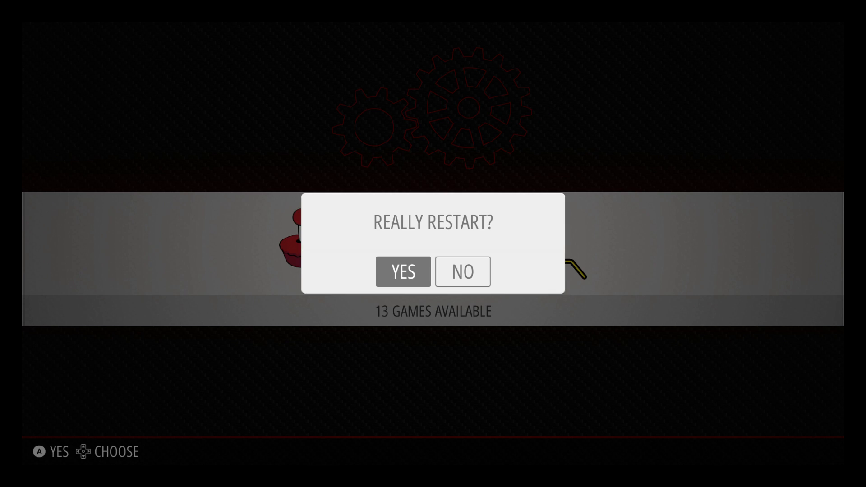
left_click(402, 272)
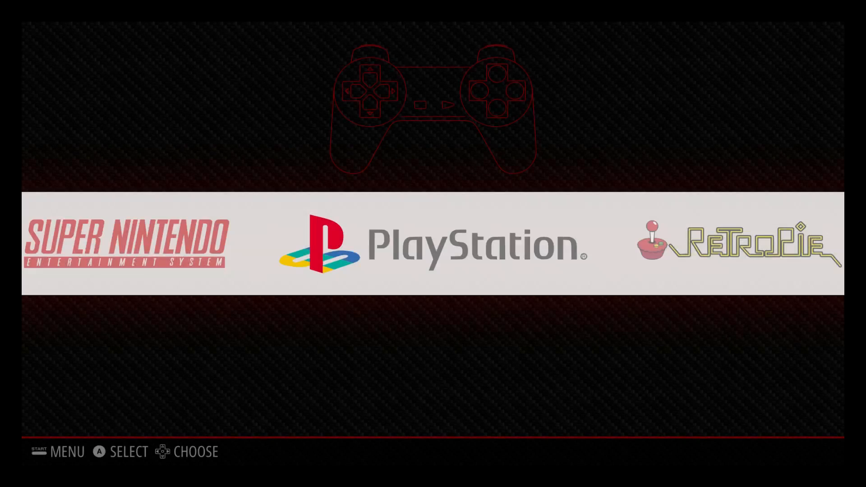